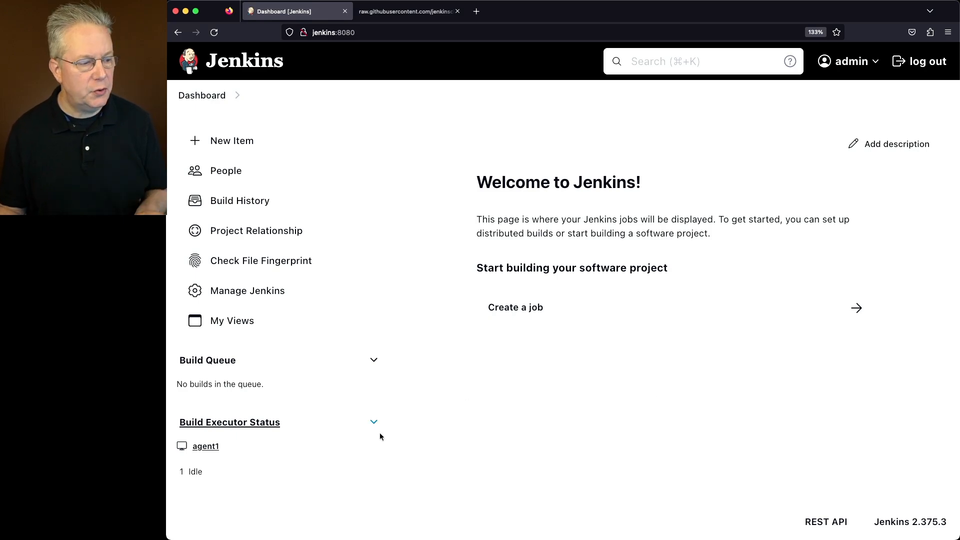
pyautogui.moveTo(205, 446)
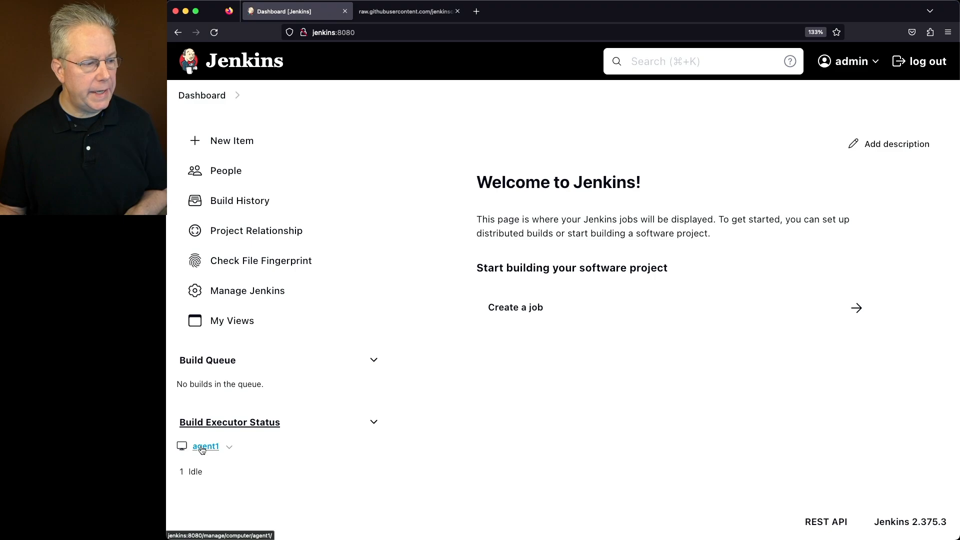
# View agent1's system information showing java.runtime.version 11.0.18+10
pyautogui.click(205, 446)
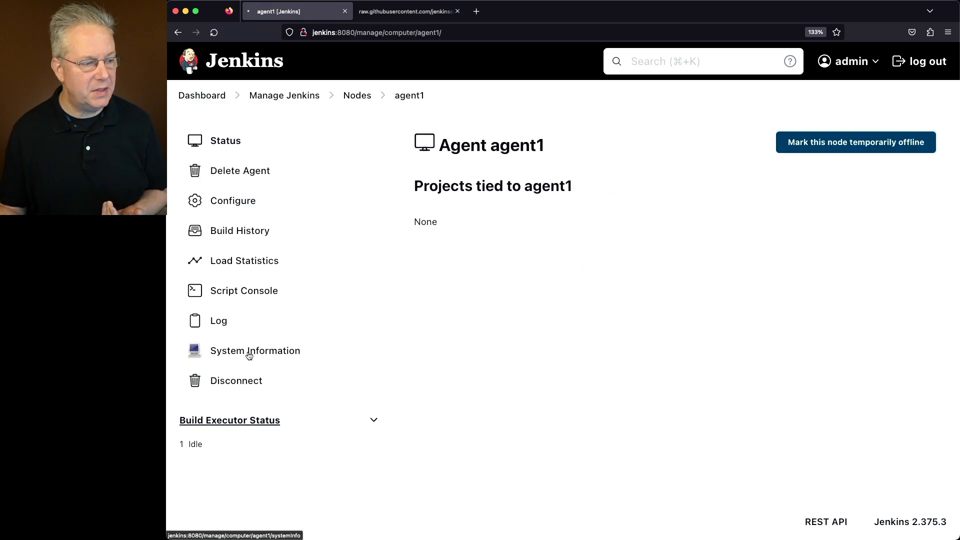
pyautogui.click(255, 350)
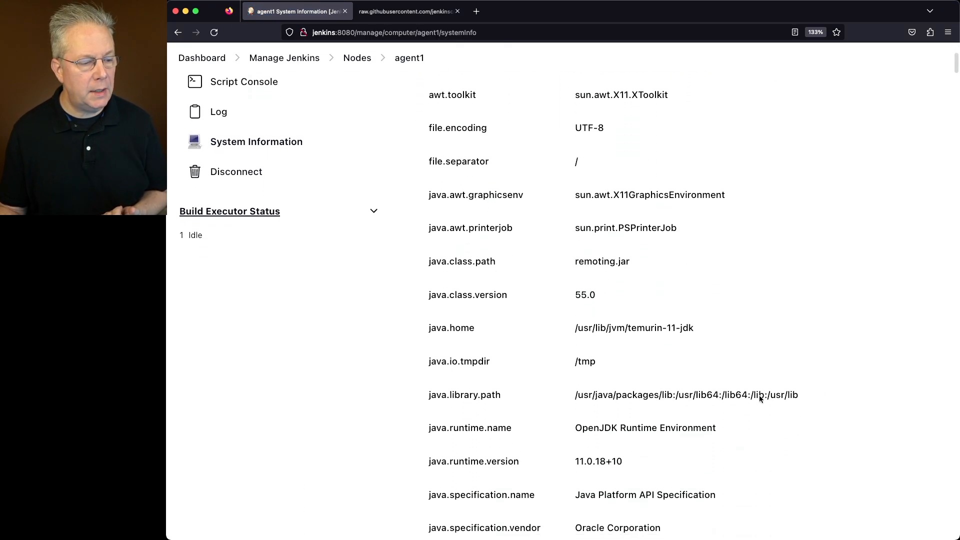
pyautogui.scroll(-3)
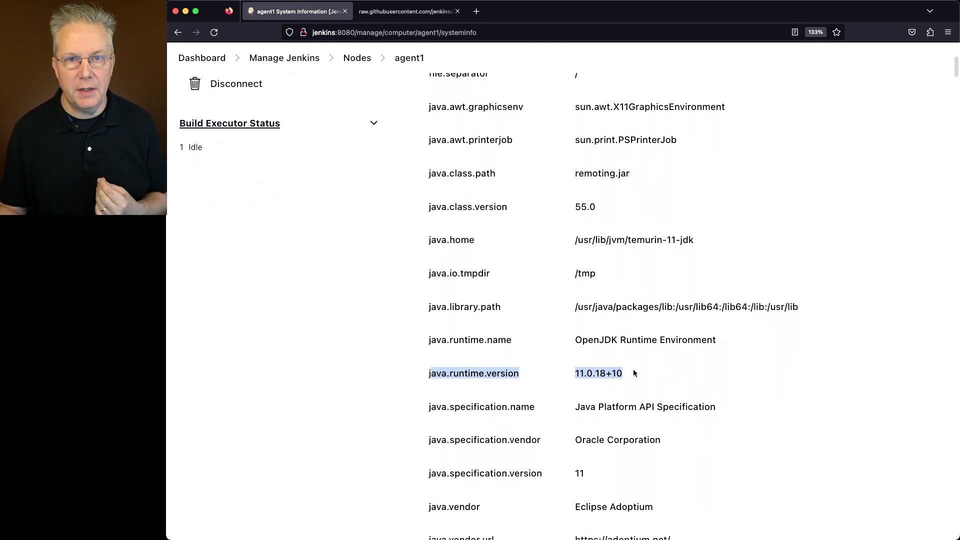
pyautogui.moveTo(643, 378)
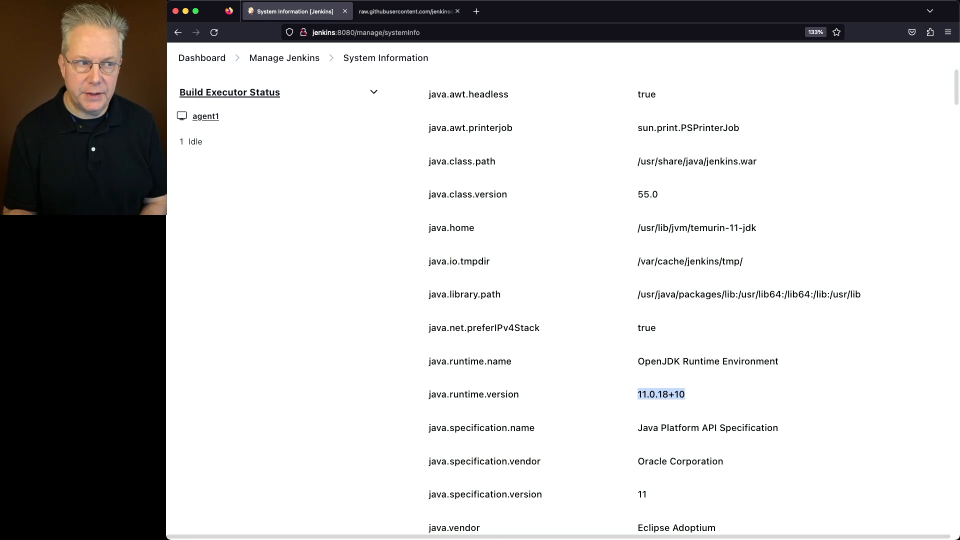
# Copy the whole checkNodesLauncherVersion Groovy script from GitHub and return to Jenkins
pyautogui.click(407, 11)
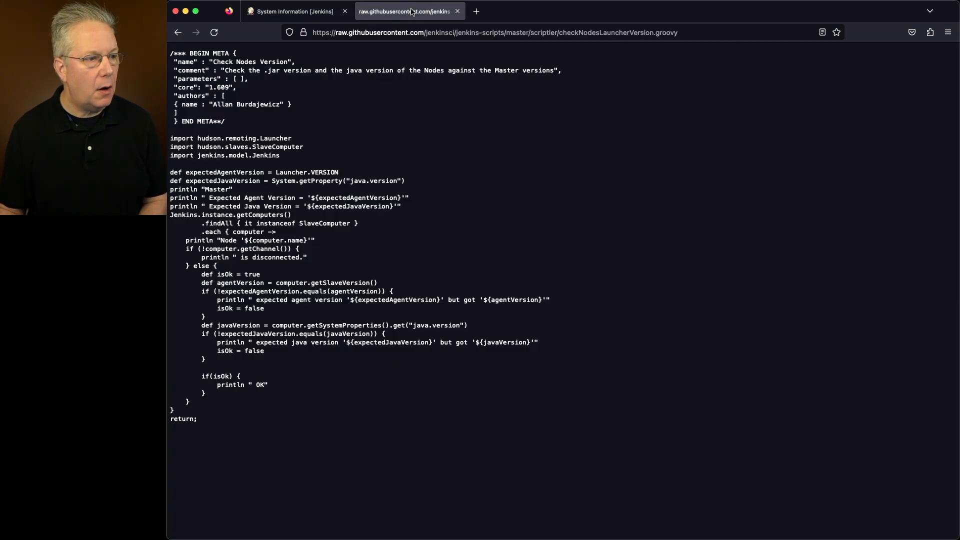
pyautogui.moveTo(497, 380)
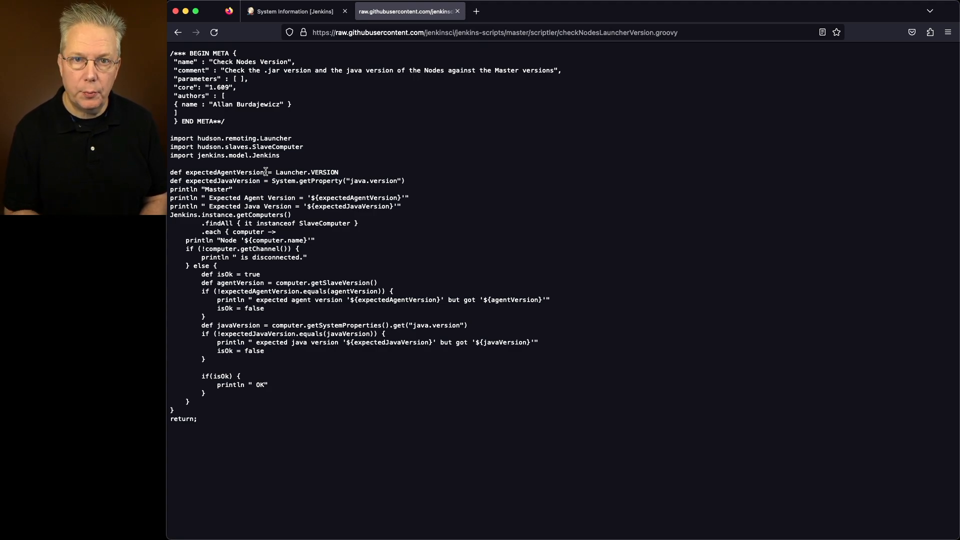
pyautogui.press('ctrl+a')
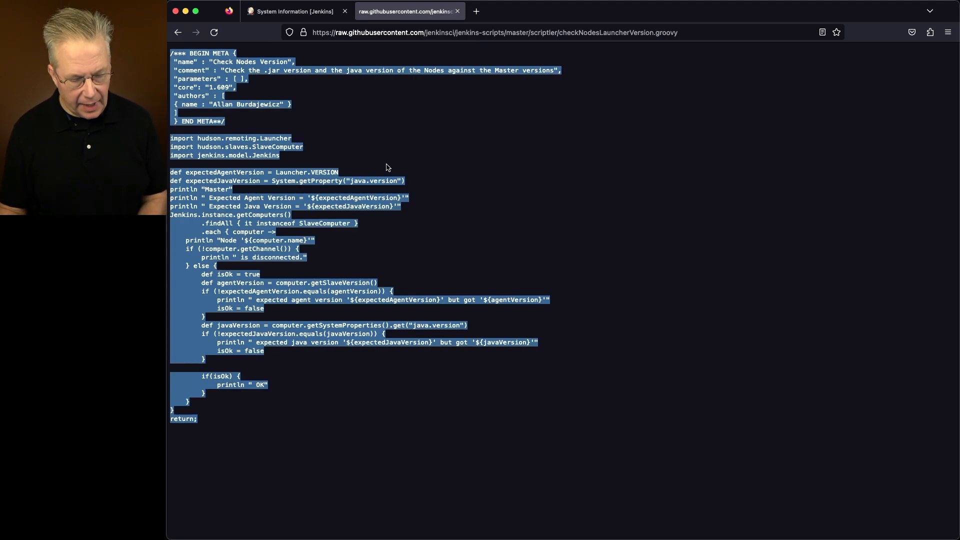
pyautogui.click(293, 11)
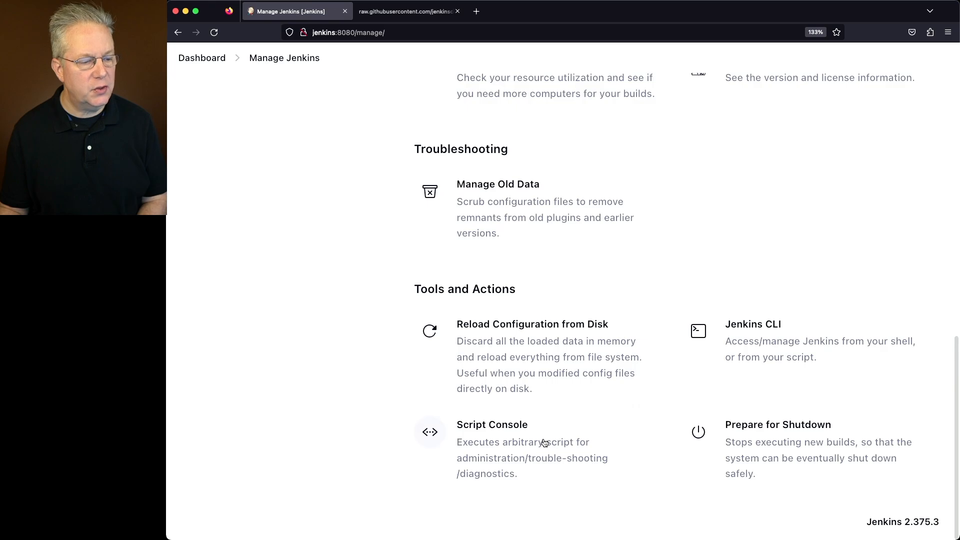
# Run the version-check script in the Script Console, reporting controller Java 11.0.18 and agent1 OK
pyautogui.click(492, 424)
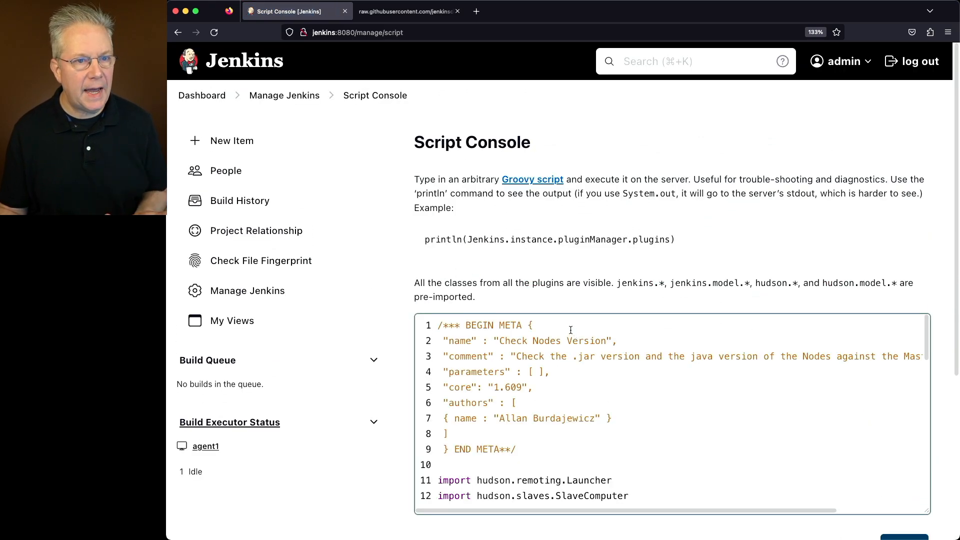
pyautogui.click(904, 317)
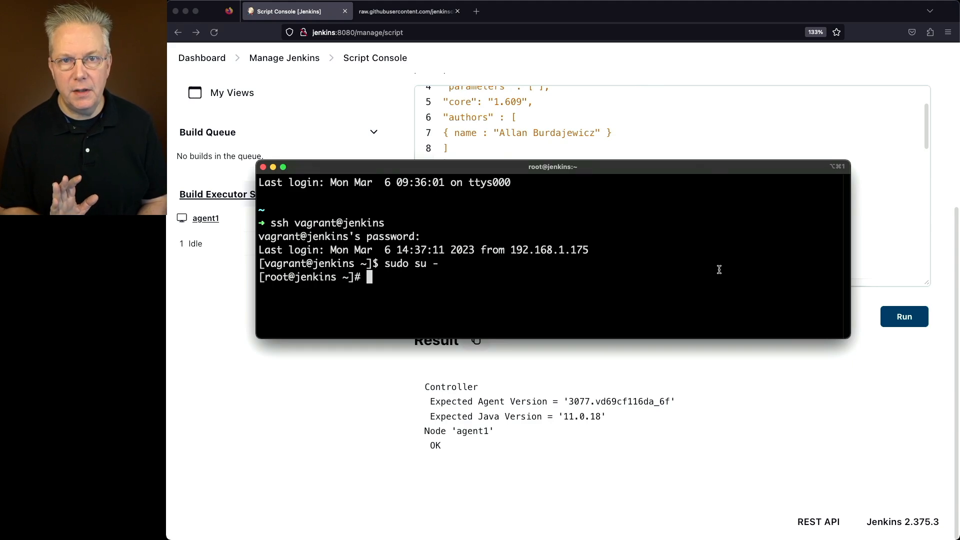
# Stop Jenkins with systemctl and install temurin-17-jdk via dnf on the jenkins host
pyautogui.write('systemctl stop jenkins')
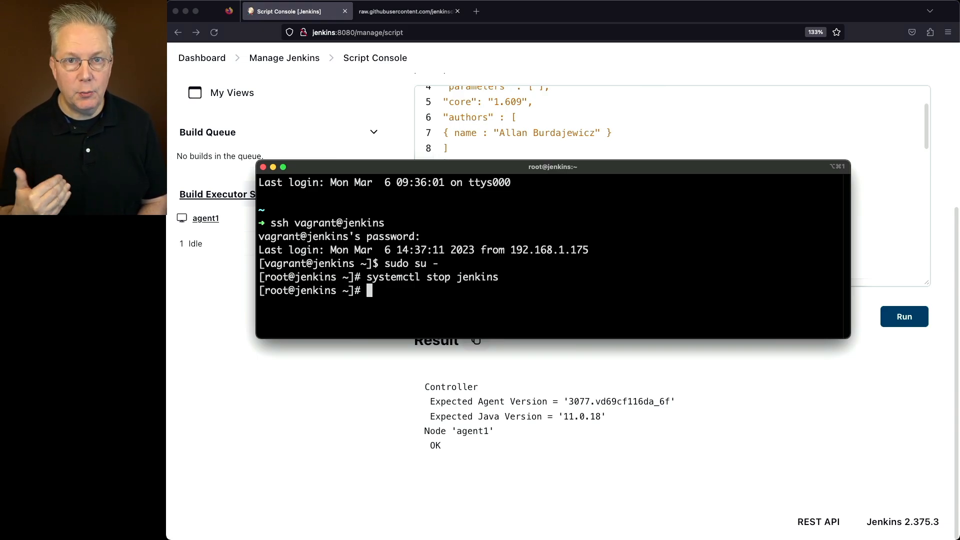
pyautogui.write('dnf')
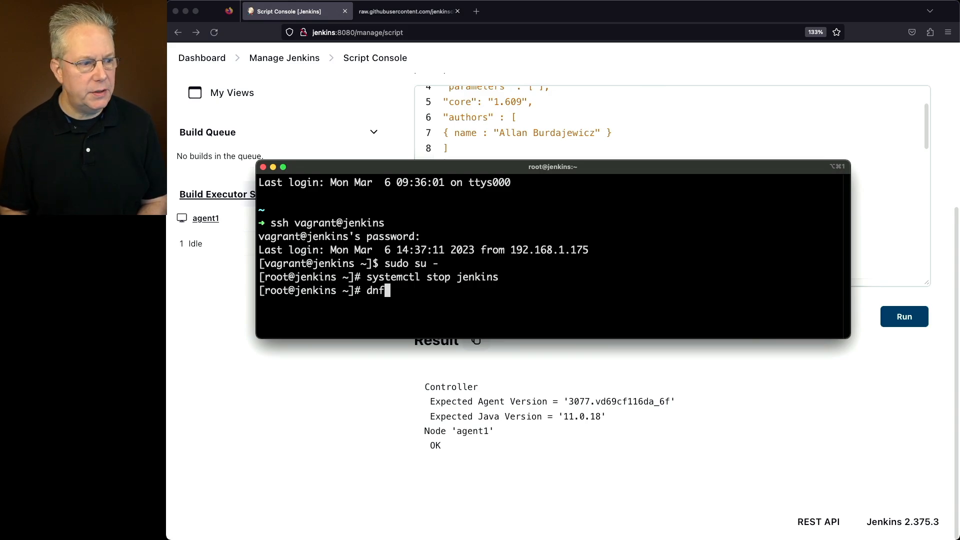
pyautogui.write('-y install')
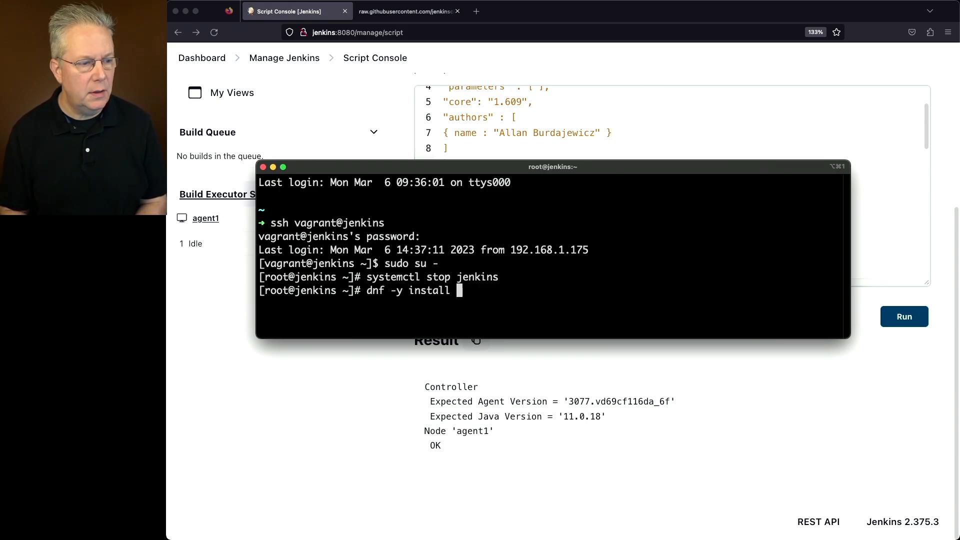
pyautogui.write('temur')
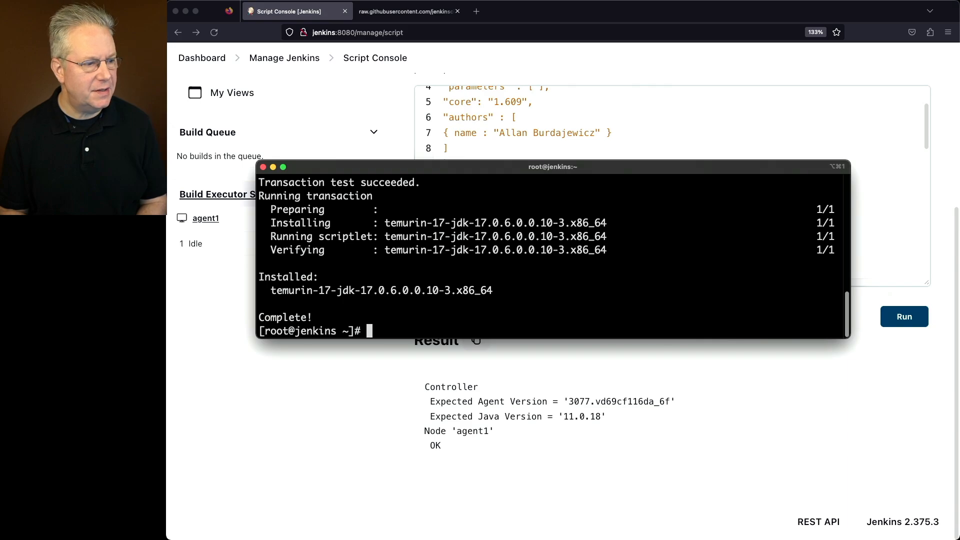
# Confirm java -version reports 17.0.6 and start Jenkins again with systemctl
pyautogui.write('java -v')
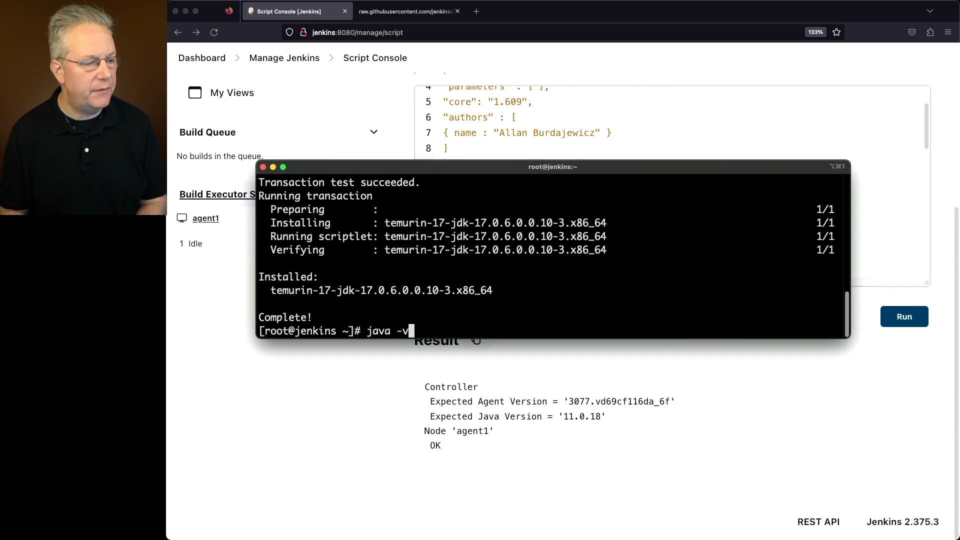
pyautogui.write('ersion')
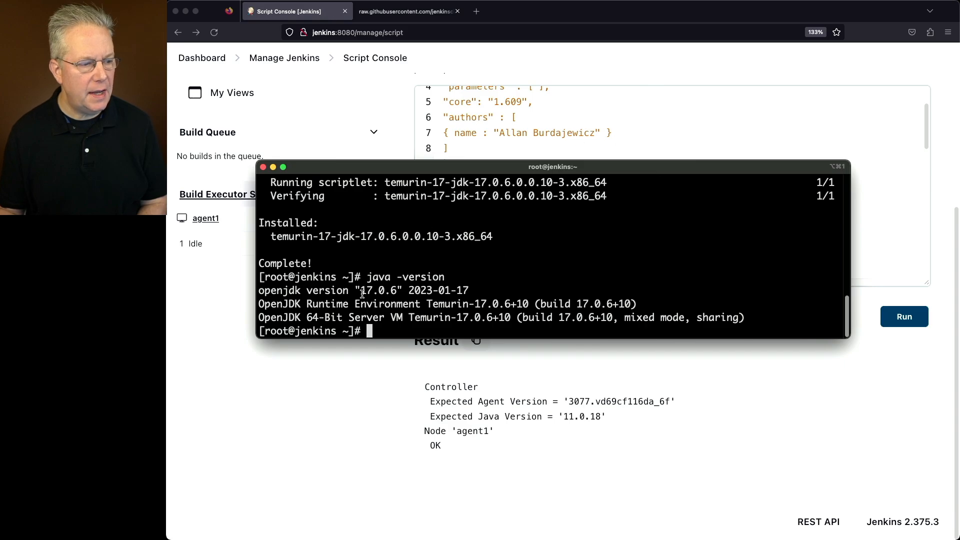
pyautogui.doubleClick(380, 290)
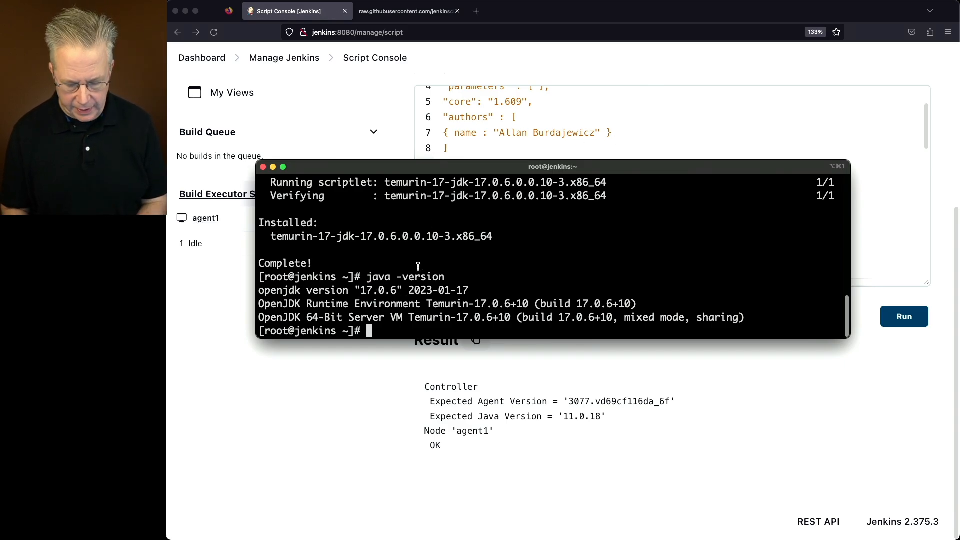
pyautogui.write('systemctl')
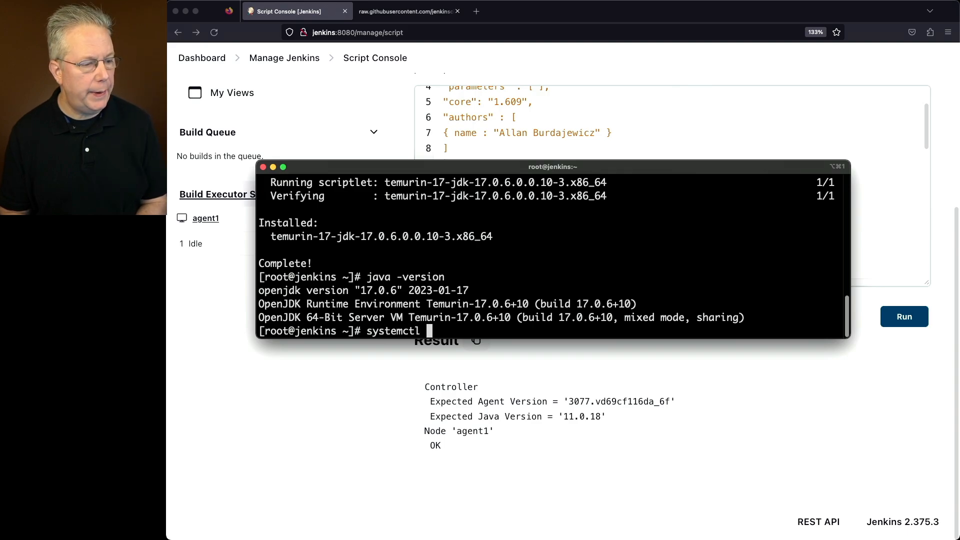
pyautogui.write('start')
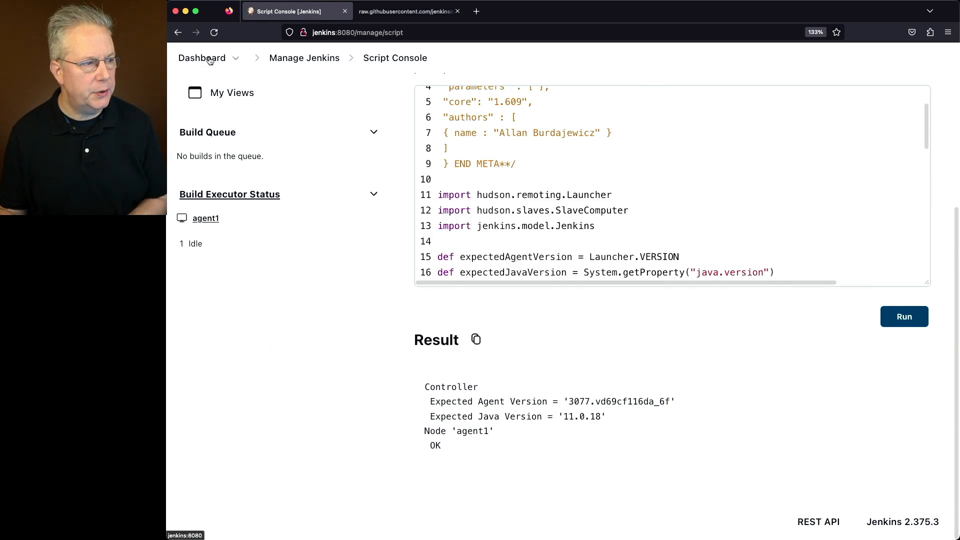
# Rerun the version-check script, now flagging agent1 on 11.0.18 against controller 17.0.6
pyautogui.click(201, 58)
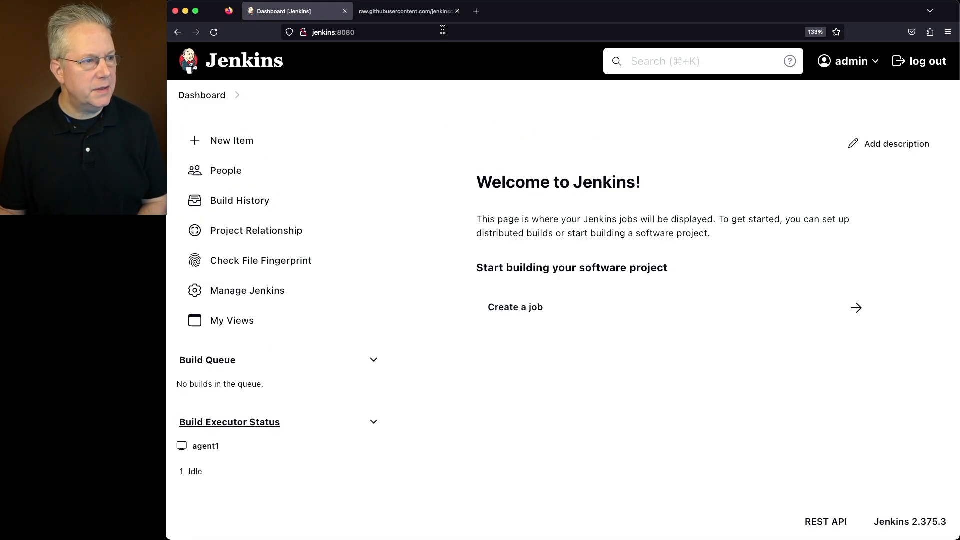
pyautogui.click(407, 11)
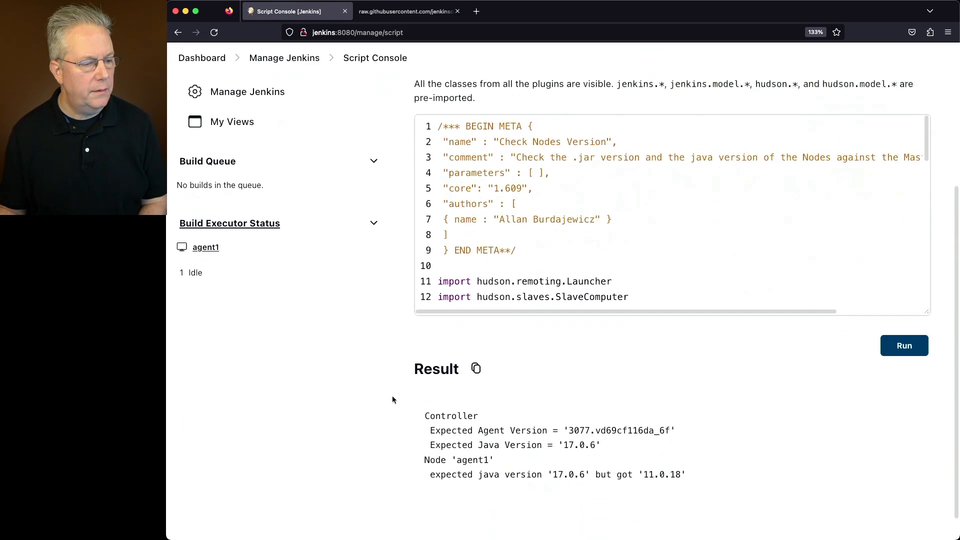
pyautogui.scroll(-3)
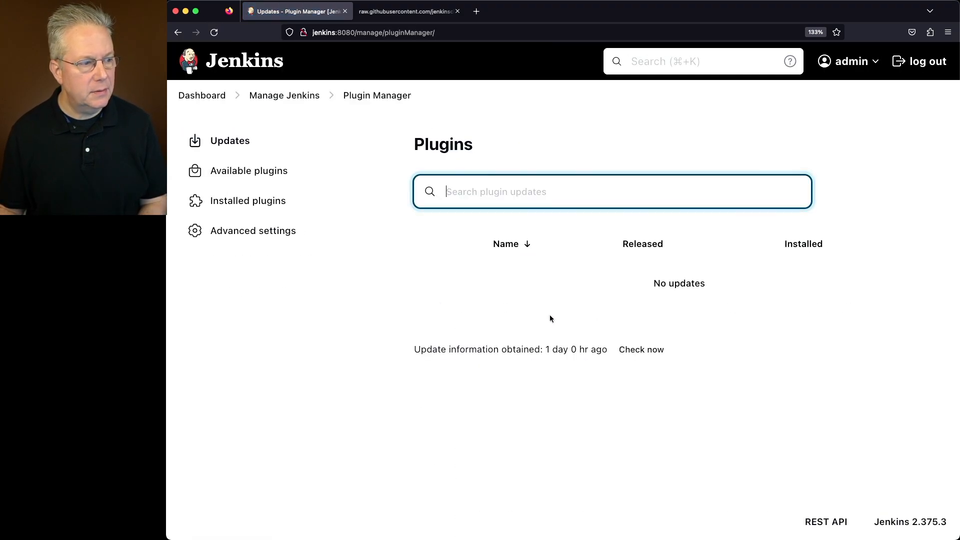
# Find the Versions Node Monitors plugin among available plugins and install it after restart
pyautogui.click(248, 170)
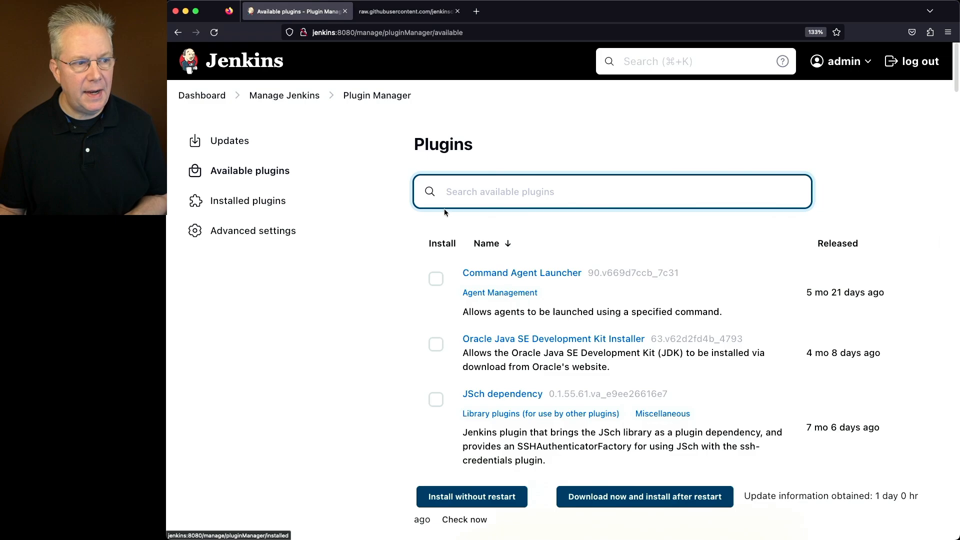
pyautogui.write('version')
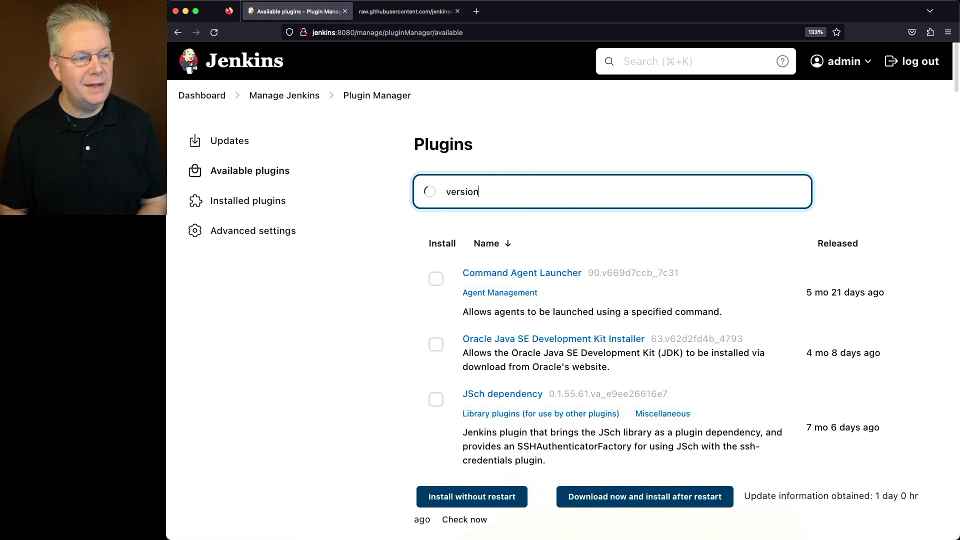
pyautogui.write('c')
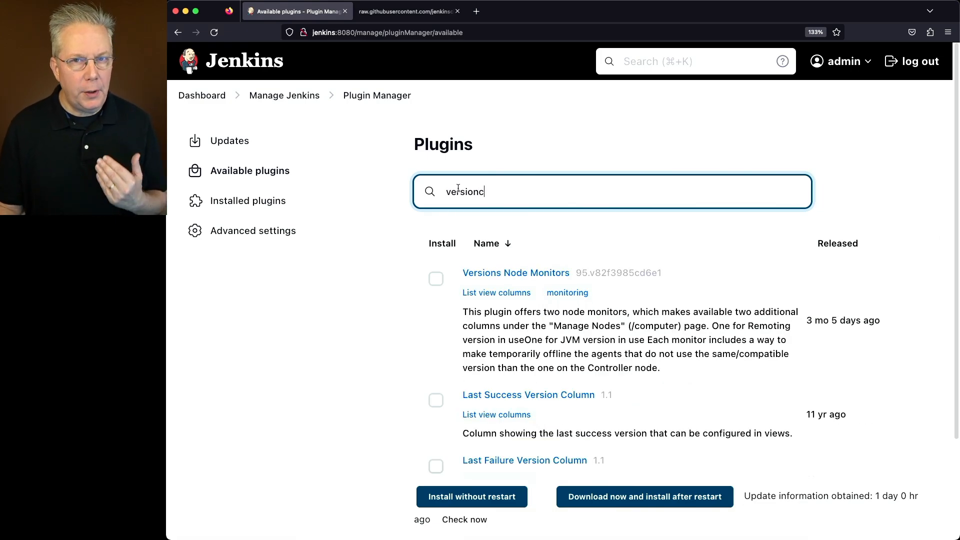
pyautogui.moveTo(516, 272)
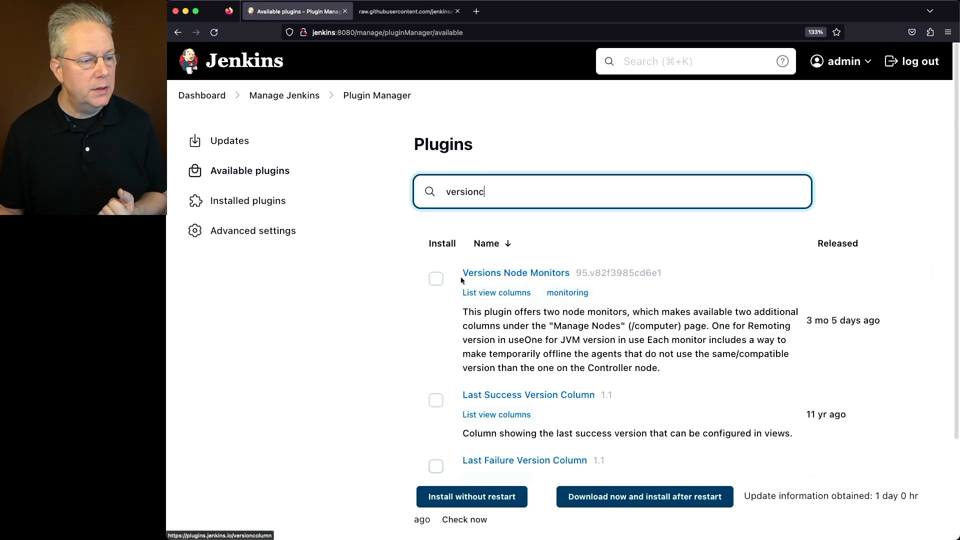
pyautogui.click(436, 279)
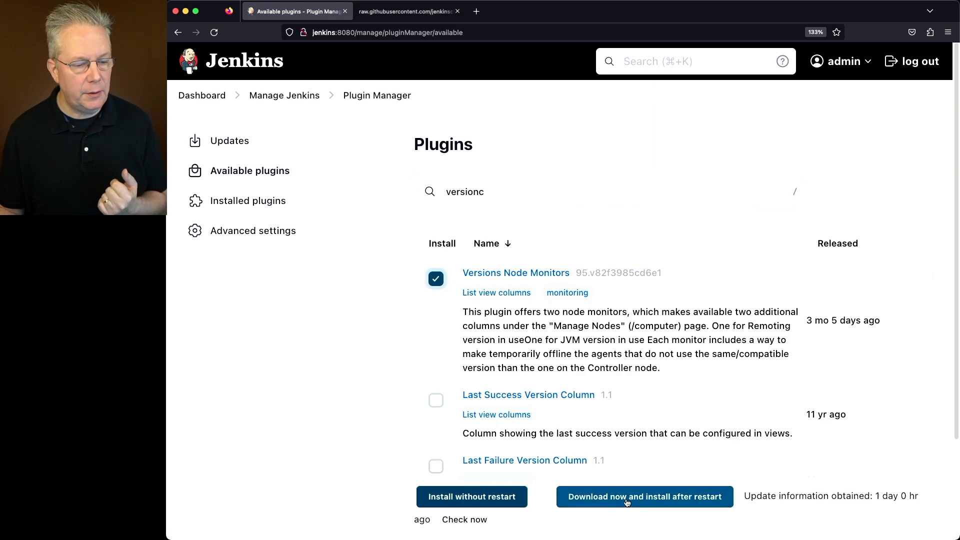
pyautogui.click(644, 497)
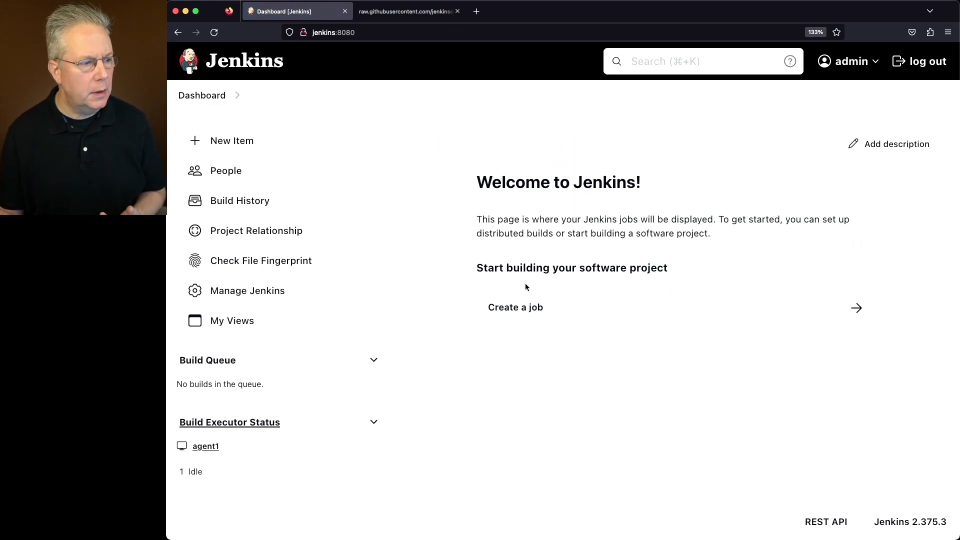
pyautogui.moveTo(230, 422)
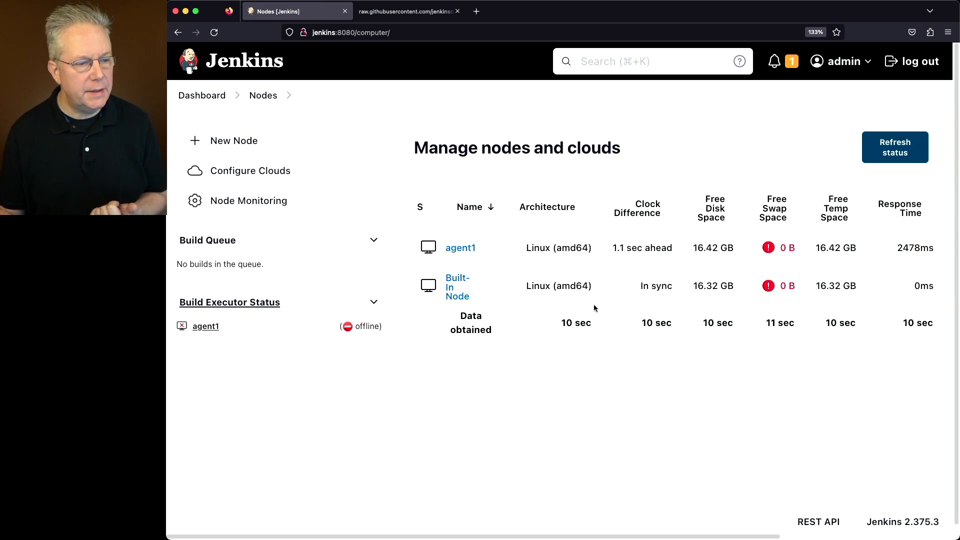
pyautogui.moveTo(679, 265)
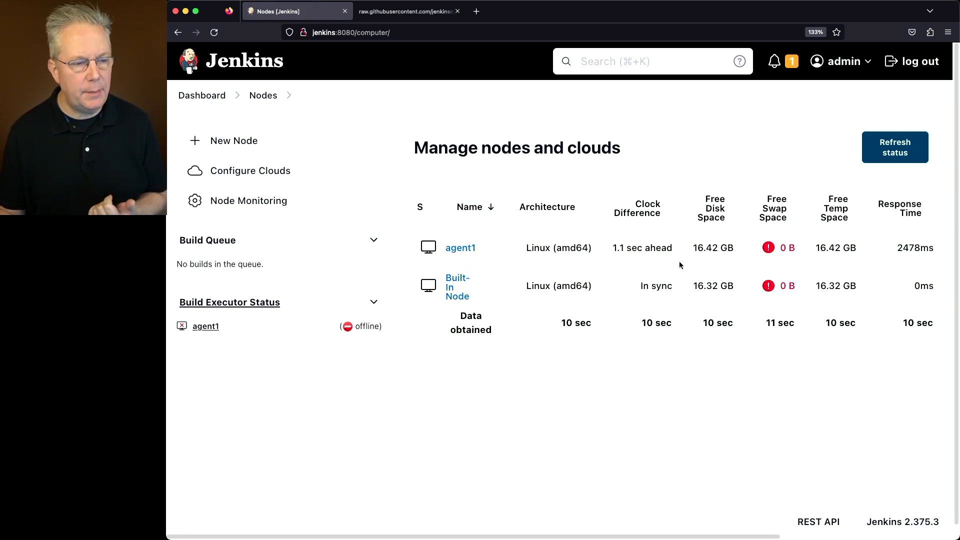
pyautogui.moveTo(554, 311)
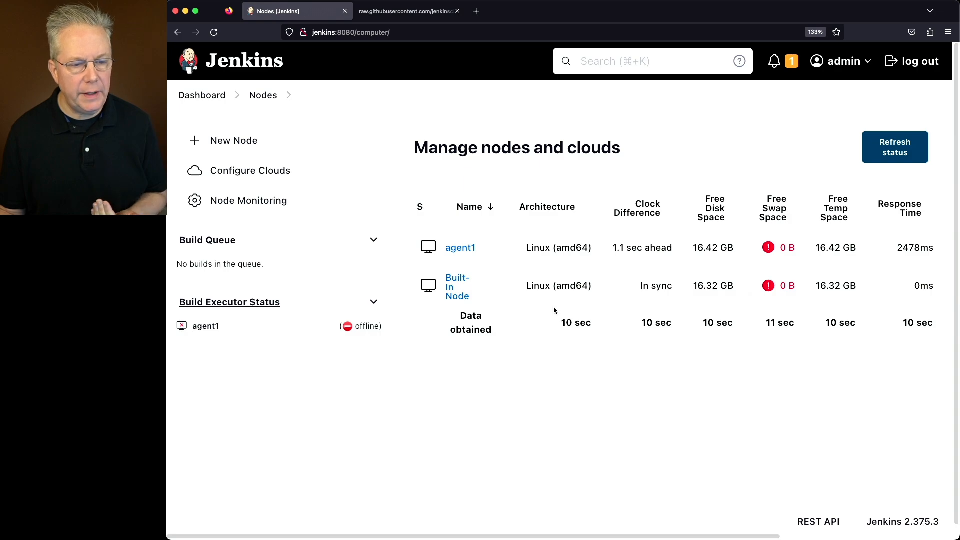
pyautogui.moveTo(892, 282)
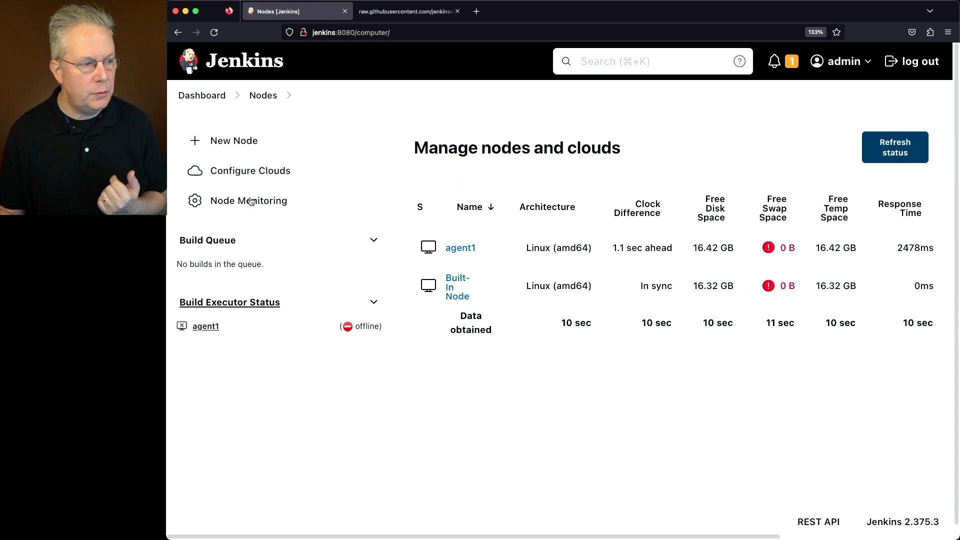
# Save Node Monitoring settings so the nodes list shows JVM versions: agent1 11.0.18, built-in 17.0.6
pyautogui.click(249, 200)
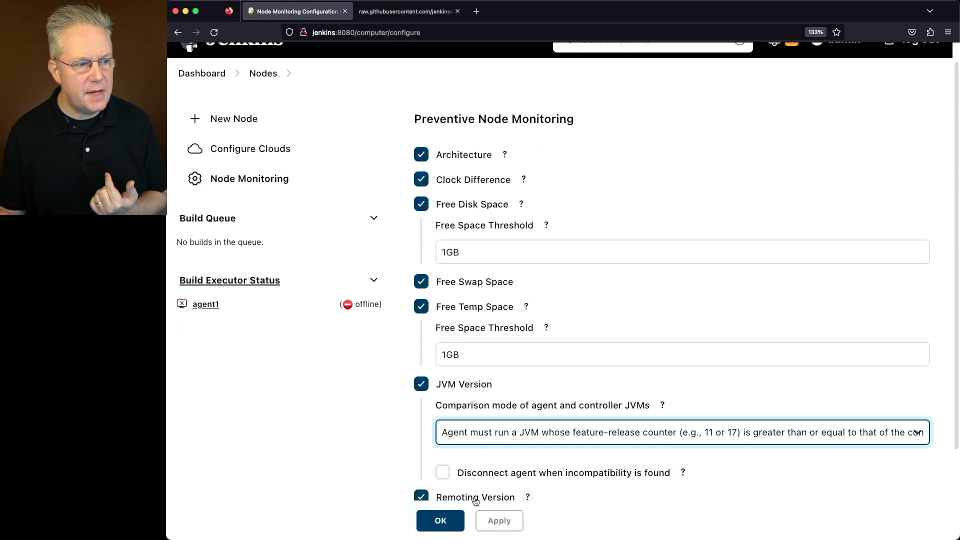
pyautogui.moveTo(495, 385)
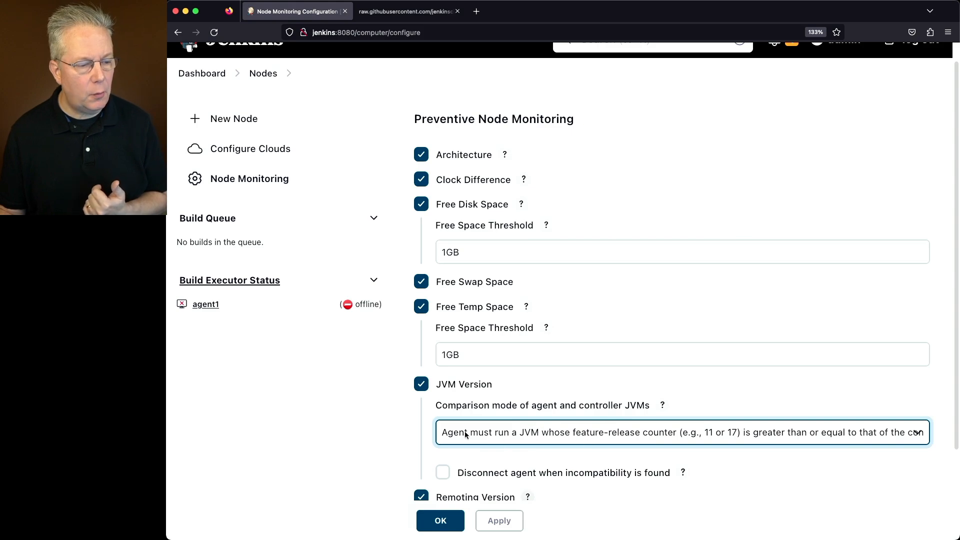
pyautogui.moveTo(549, 437)
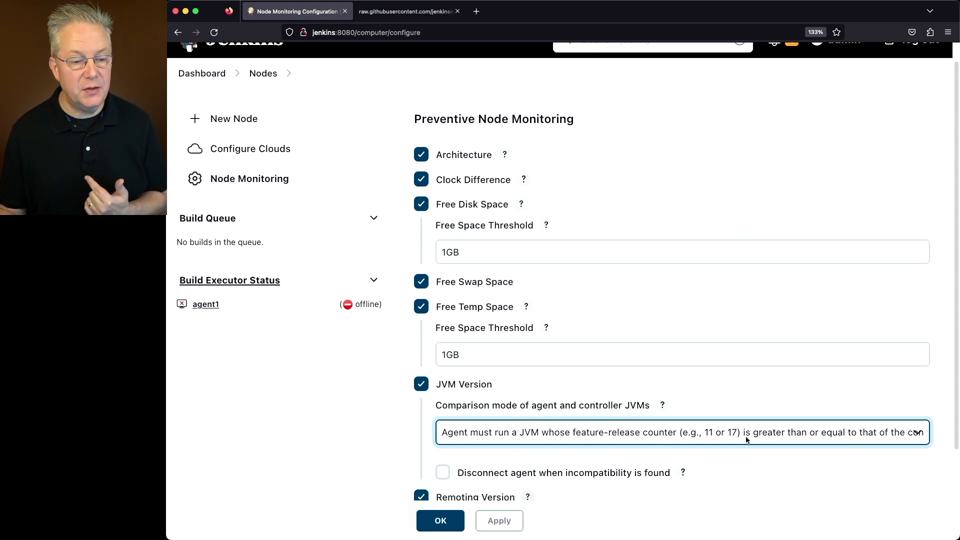
pyautogui.click(681, 432)
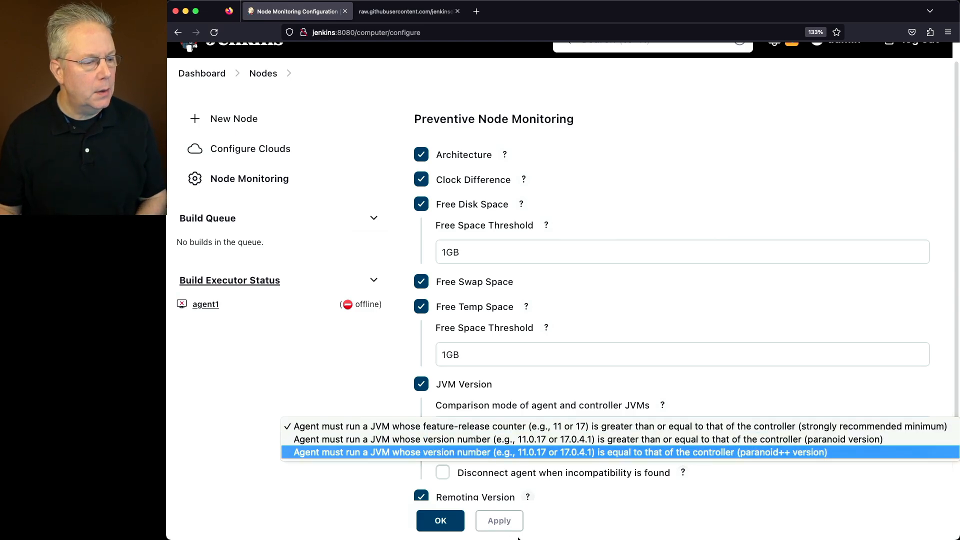
pyautogui.click(440, 520)
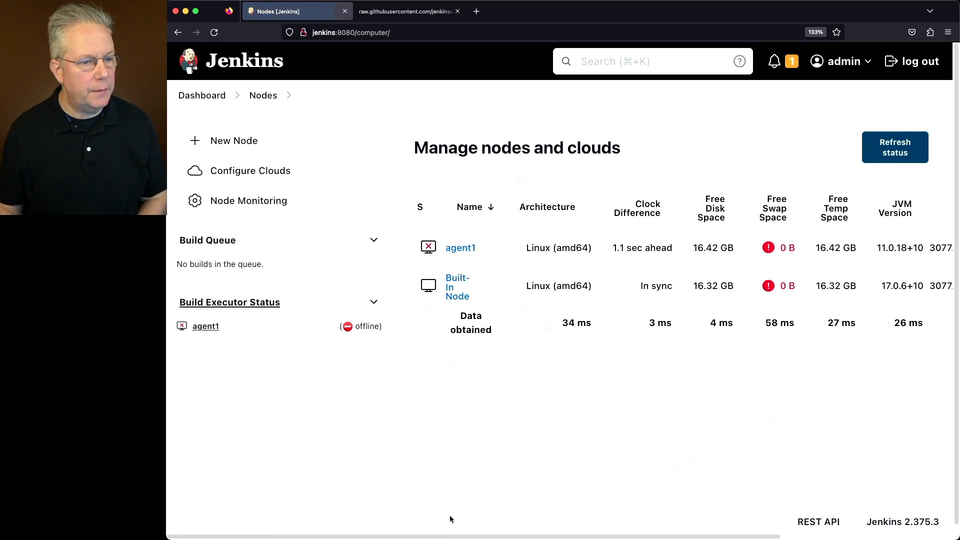
pyautogui.moveTo(643, 436)
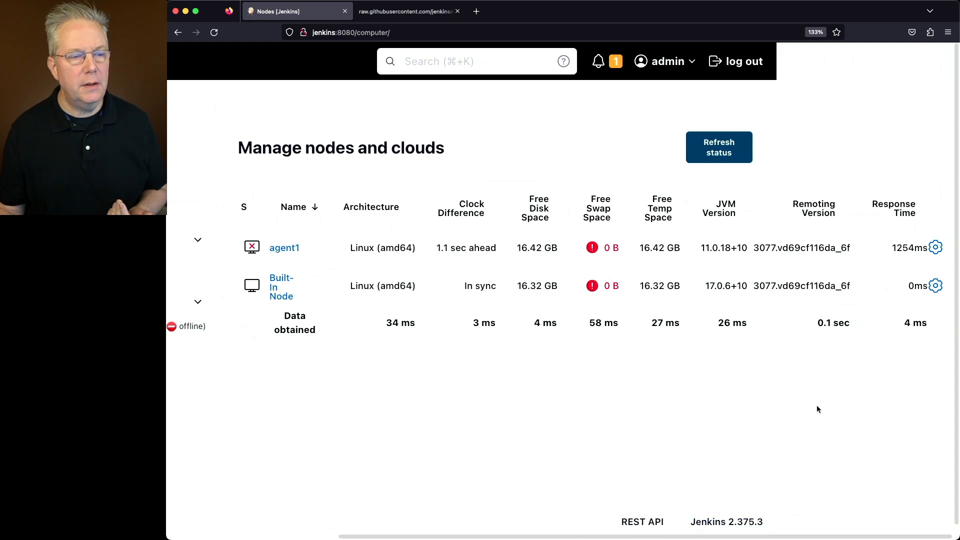
pyautogui.moveTo(817, 199)
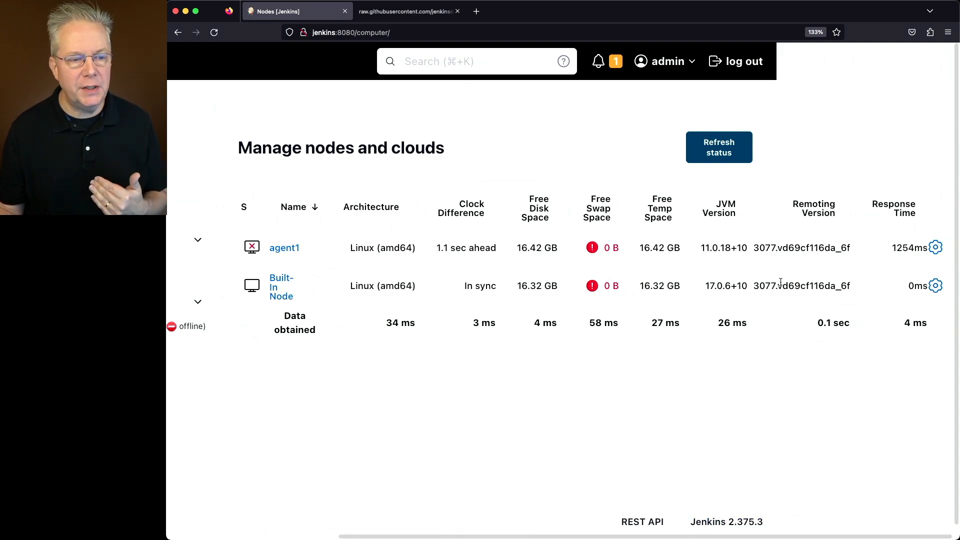
pyautogui.moveTo(767, 315)
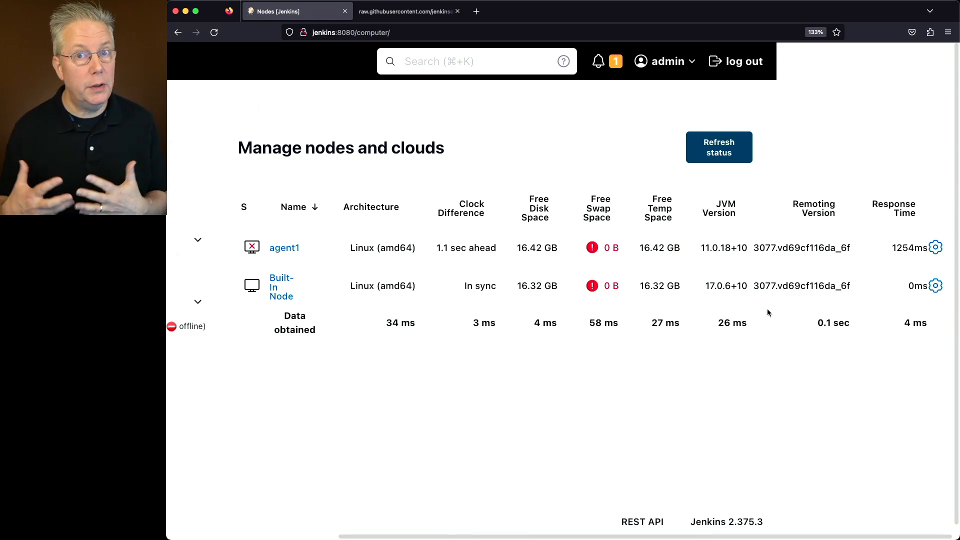
pyautogui.moveTo(728, 244)
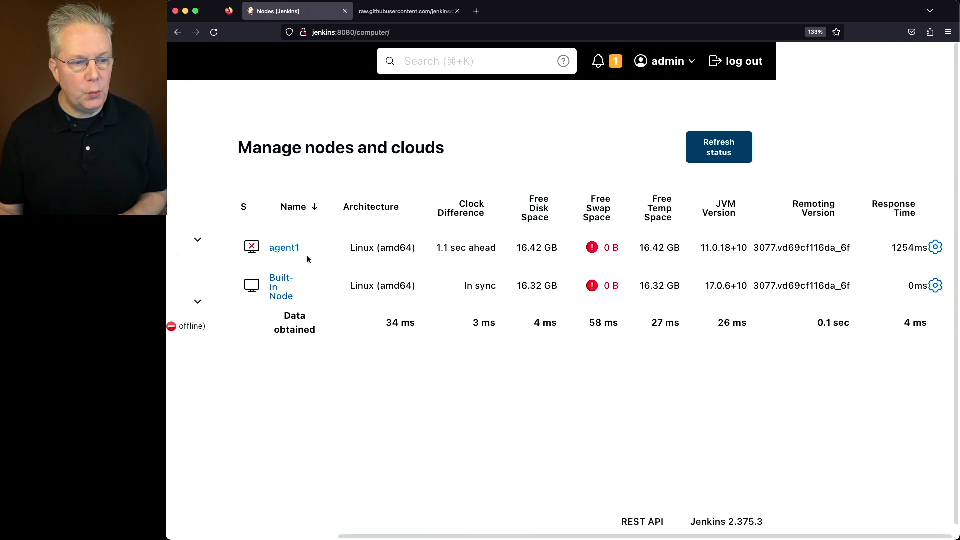
pyautogui.moveTo(473, 296)
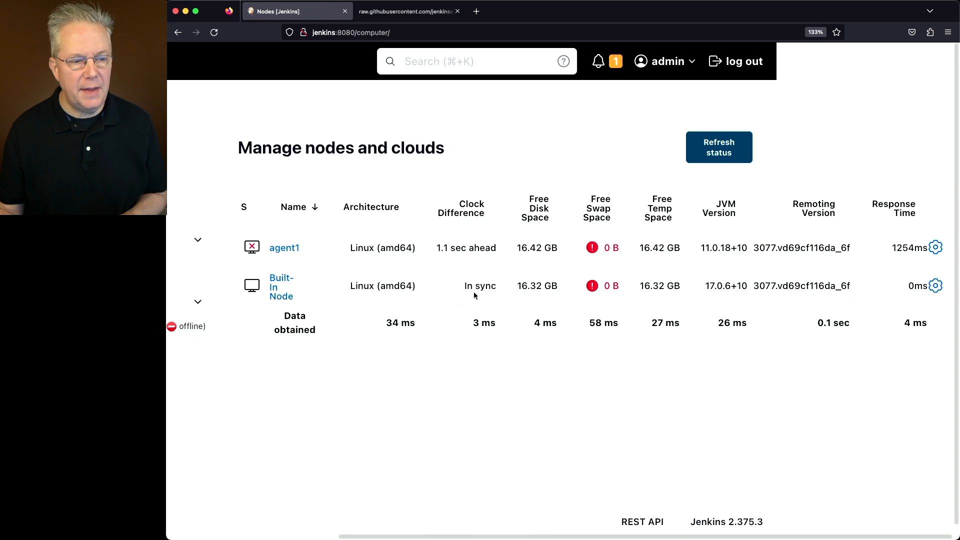
pyautogui.moveTo(729, 300)
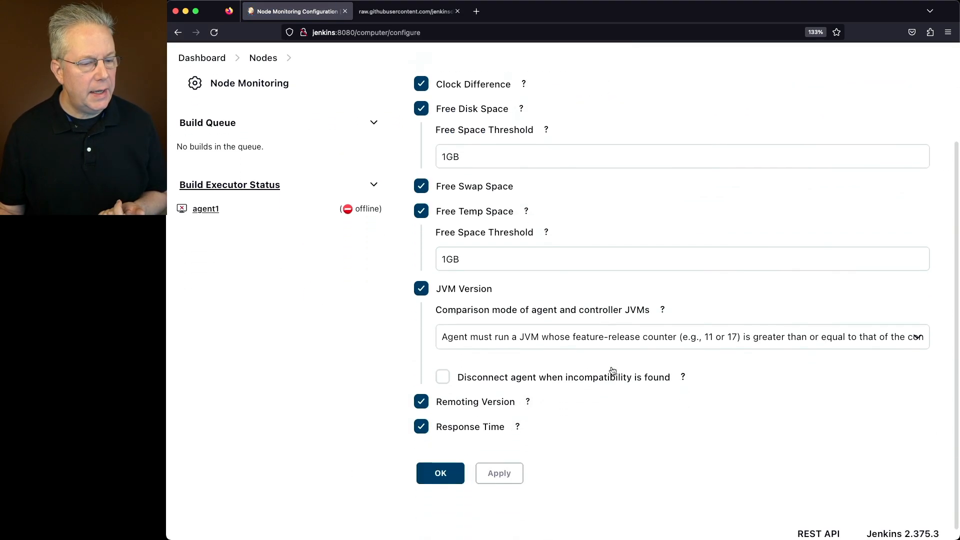
# Require agent JVM version equal to the controller's (paranoid++) and disconnect incompatible agents
pyautogui.click(673, 336)
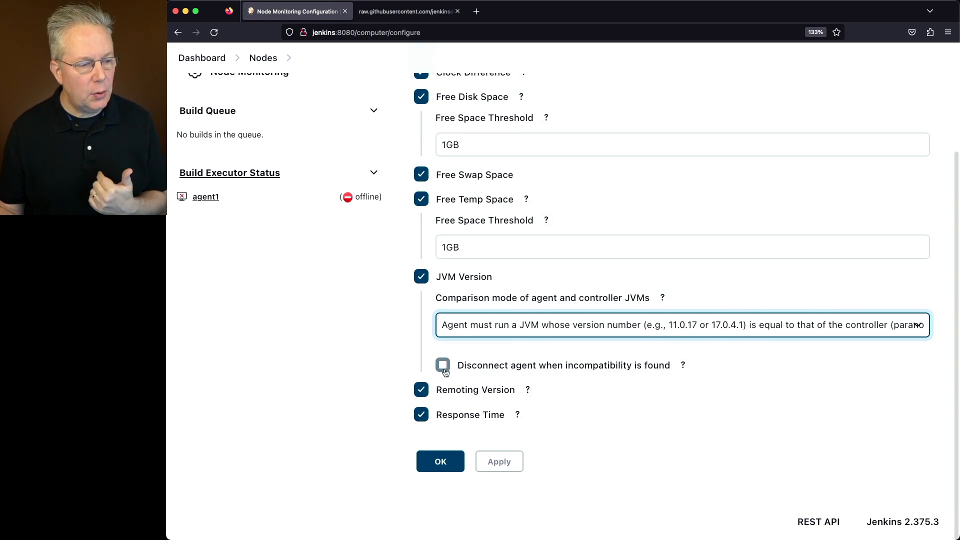
pyautogui.click(442, 365)
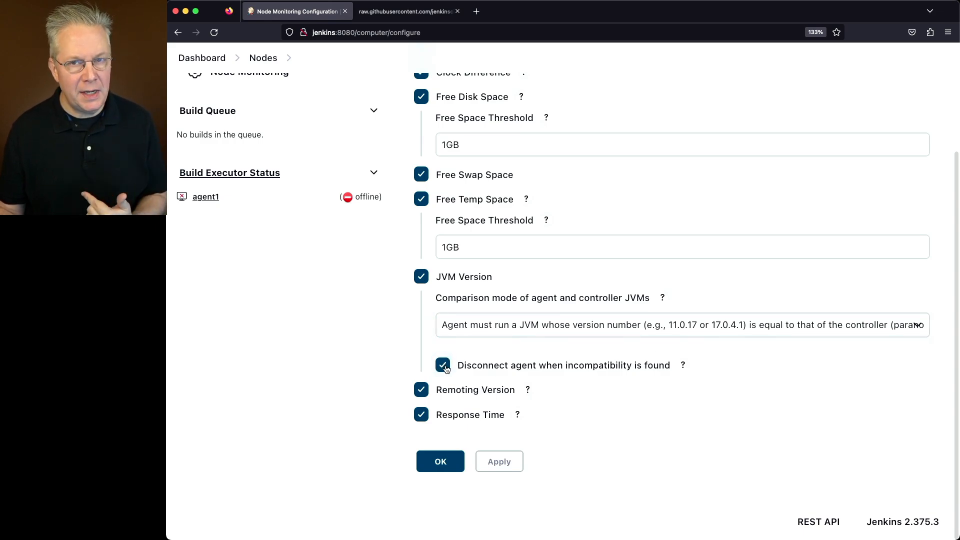
pyautogui.click(440, 461)
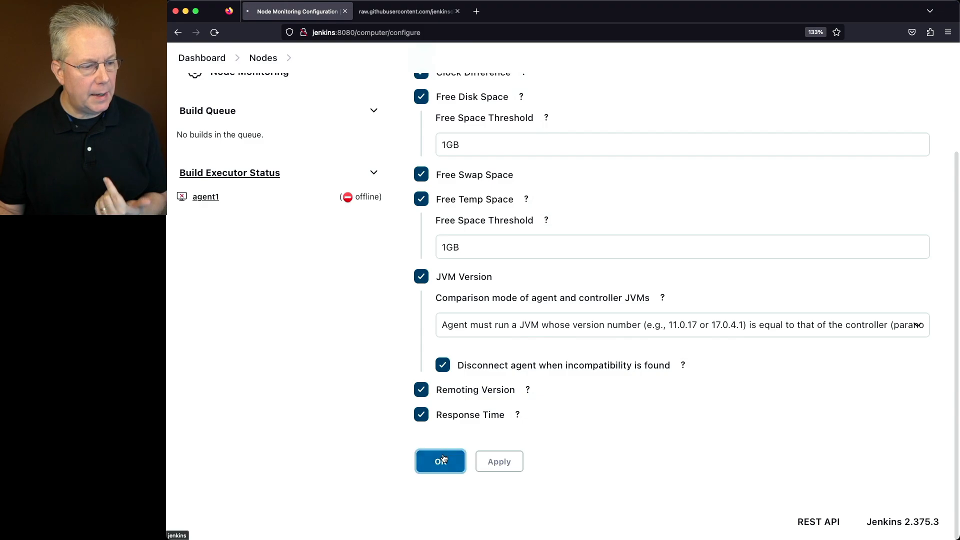
pyautogui.click(440, 461)
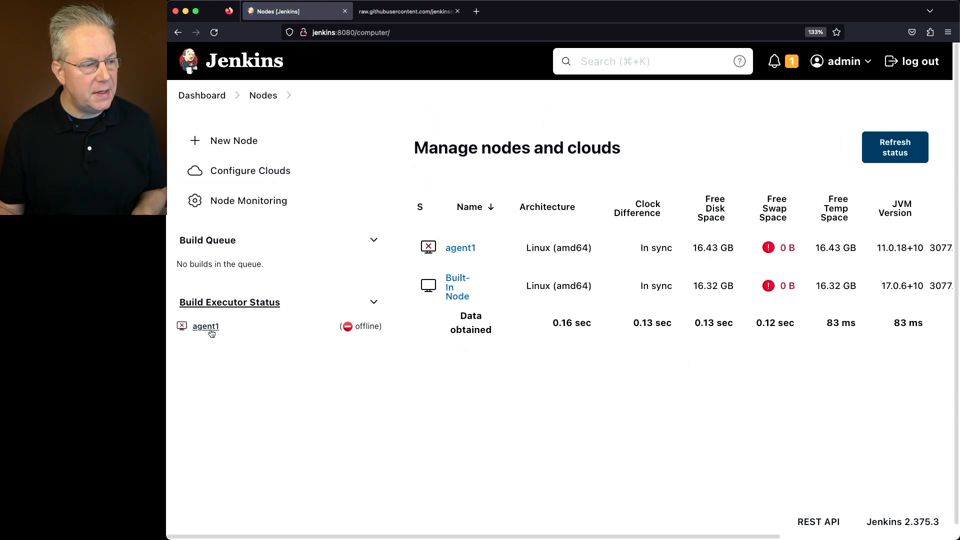
# Try to bring agent1 back online and view its connection log
pyautogui.click(460, 247)
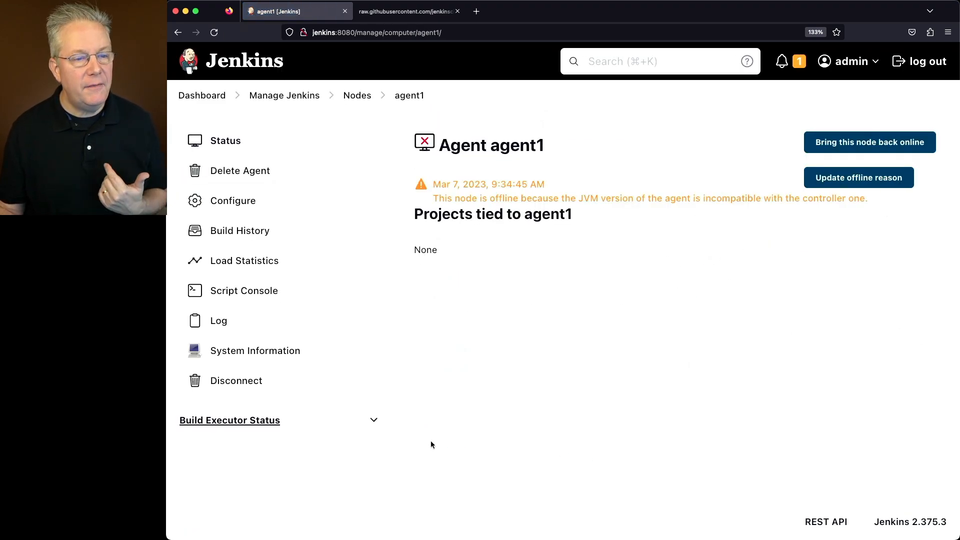
pyautogui.click(869, 142)
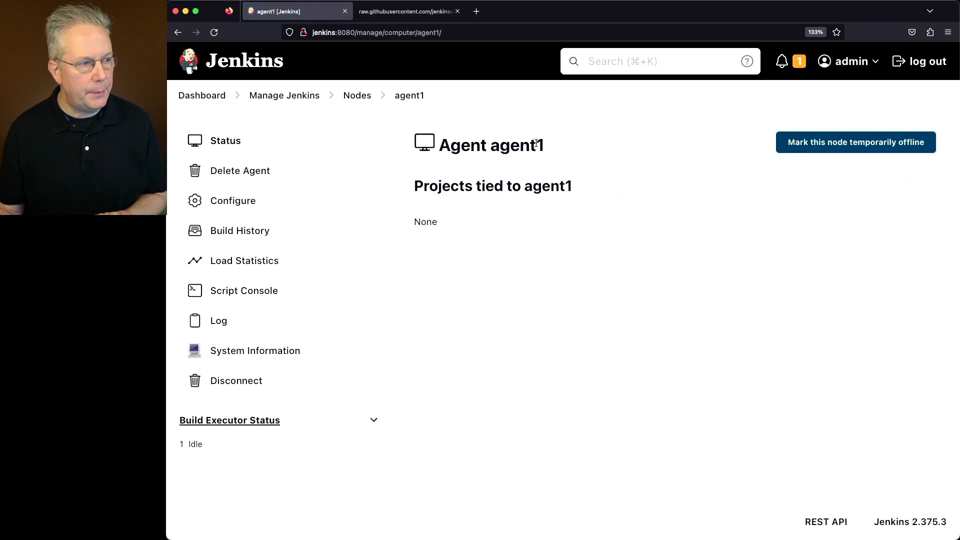
pyautogui.moveTo(398, 304)
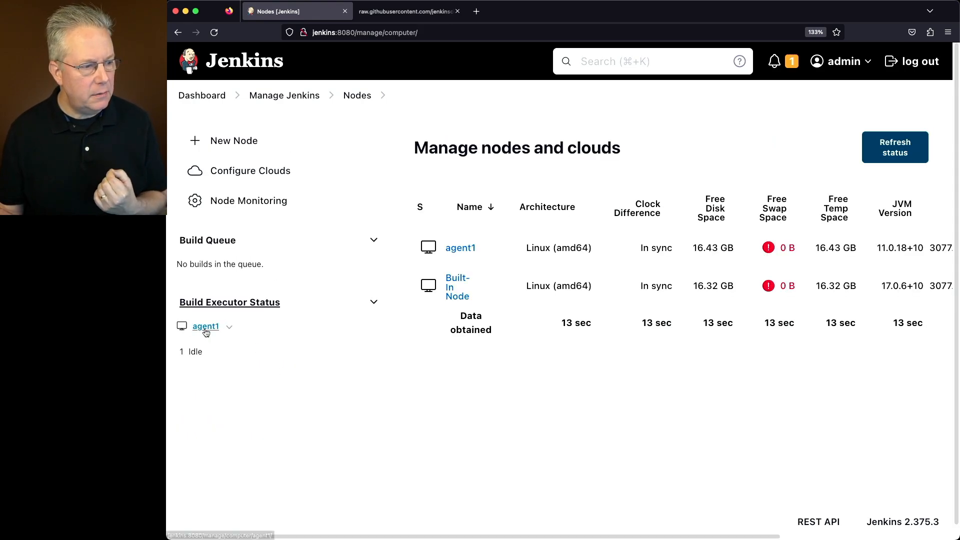
pyautogui.click(206, 326)
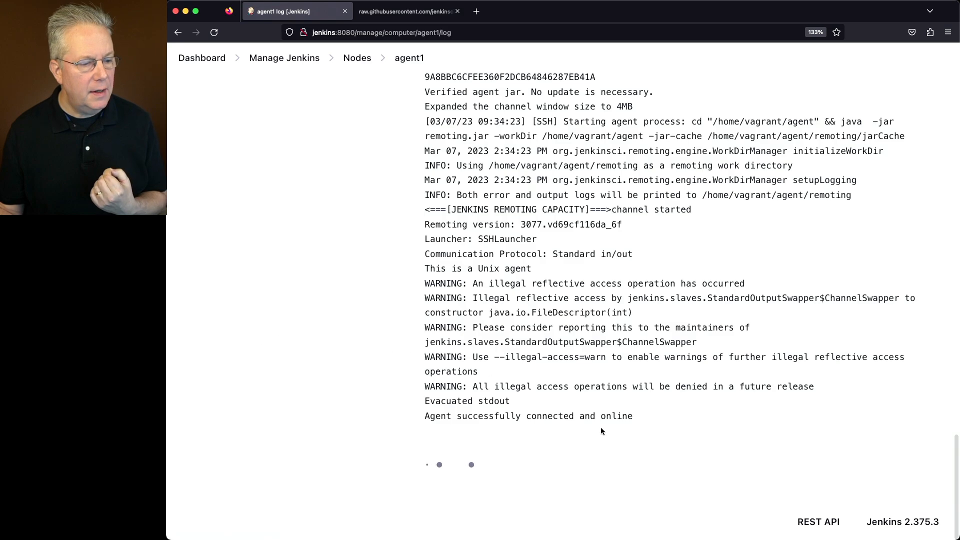
pyautogui.moveTo(566, 426)
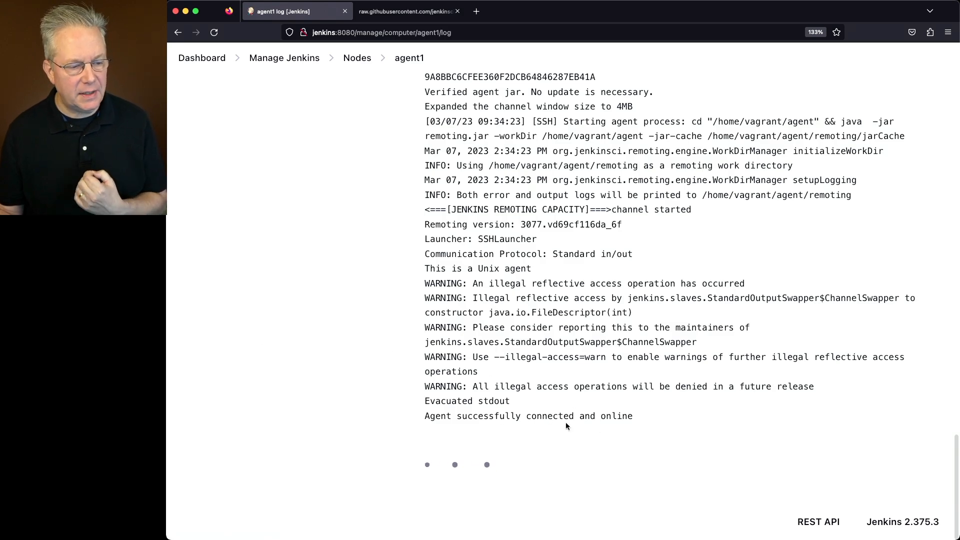
# Reopen agent1's log showing it taken offline for a JVM version incompatible with the controller
pyautogui.click(357, 58)
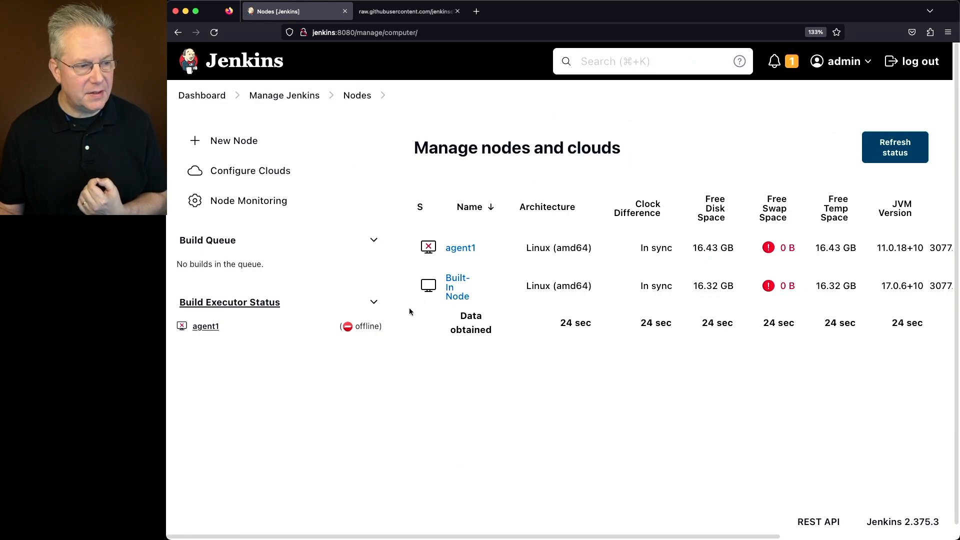
pyautogui.click(460, 247)
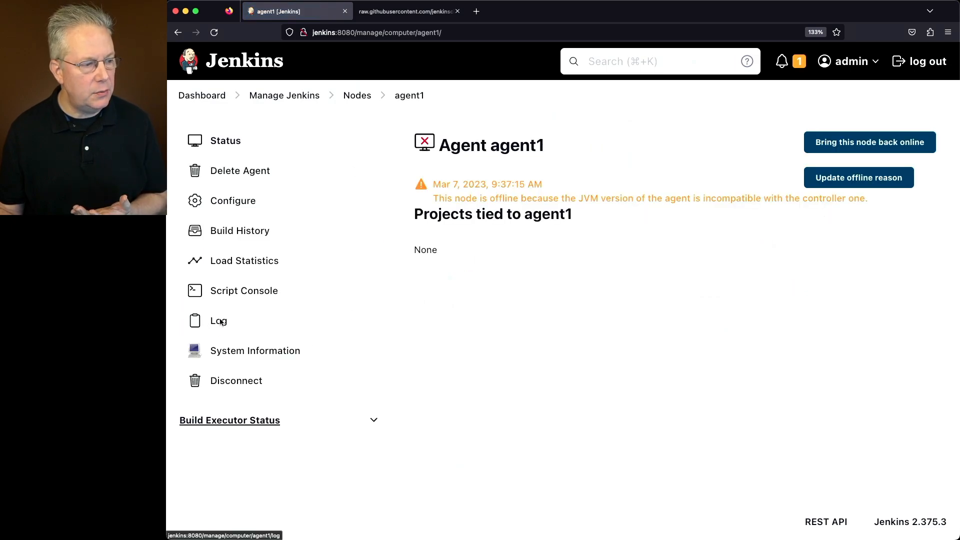
pyautogui.click(217, 320)
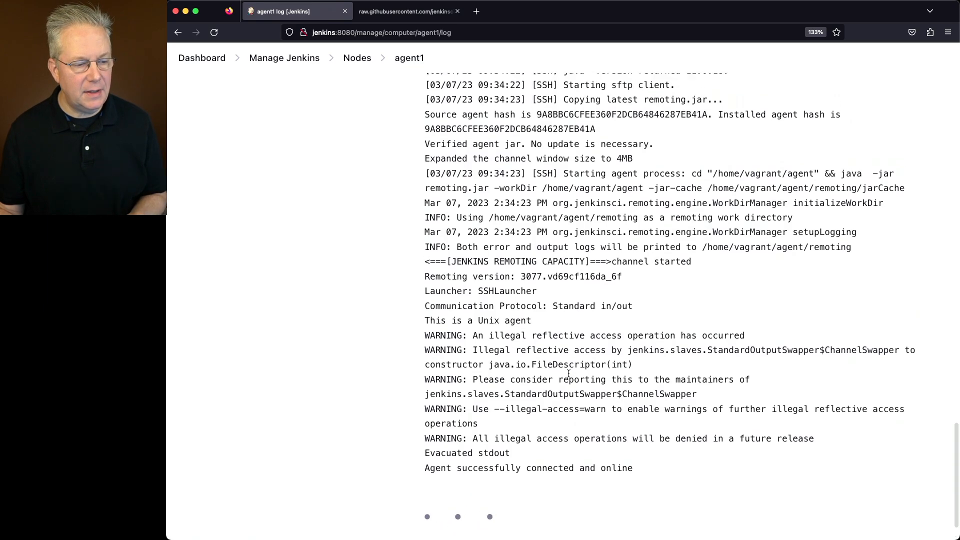
pyautogui.scroll(-3)
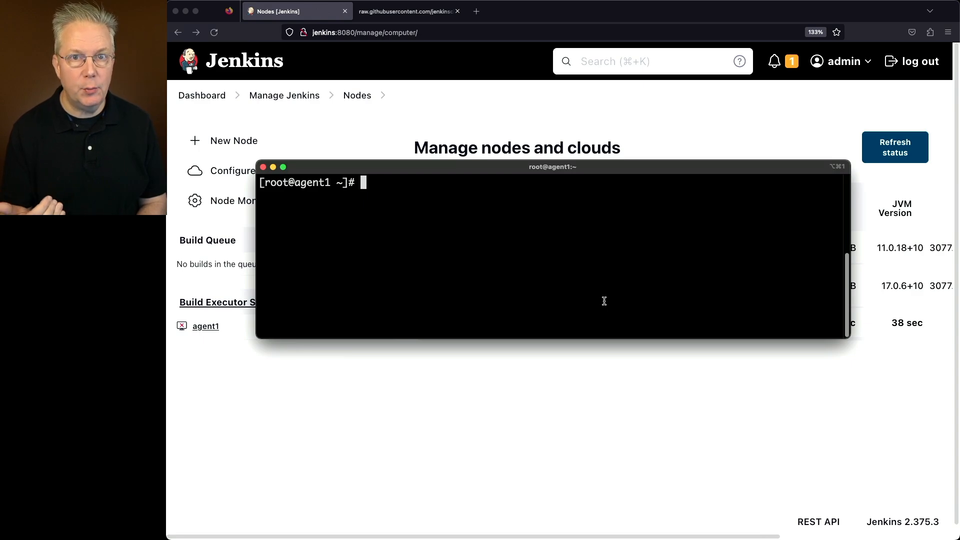
# Install temurin-17-jdk on agent1 via dnf
pyautogui.write('dnf')
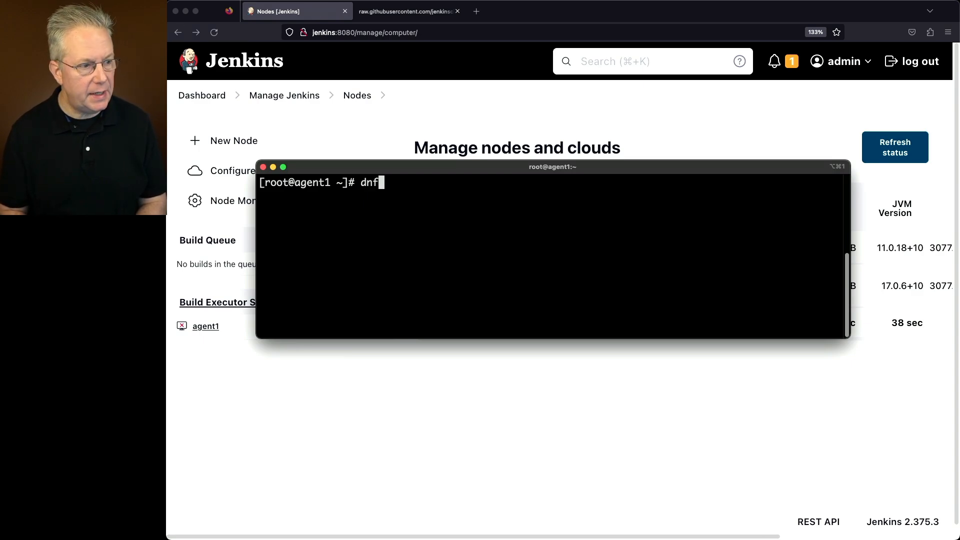
pyautogui.write('-y install t')
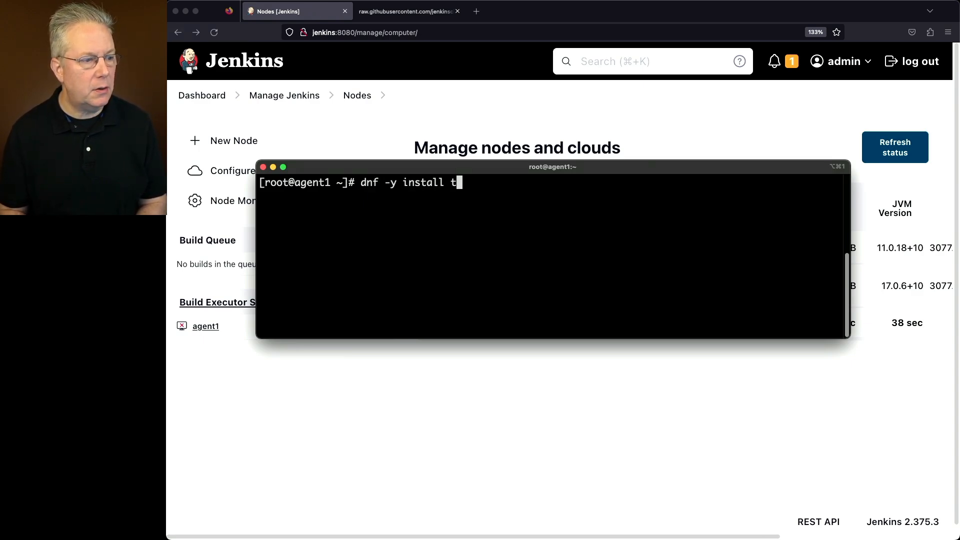
pyautogui.write('emun')
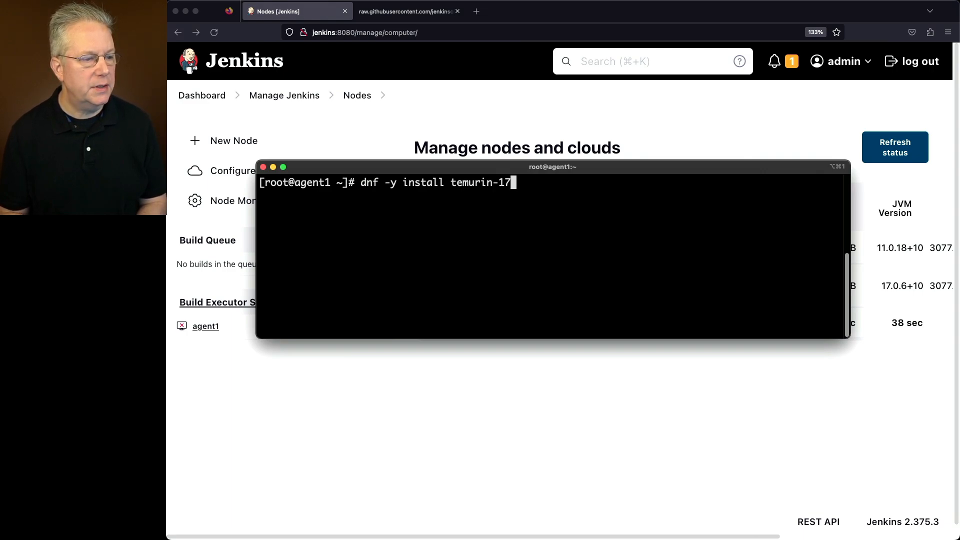
pyautogui.write('-jdk')
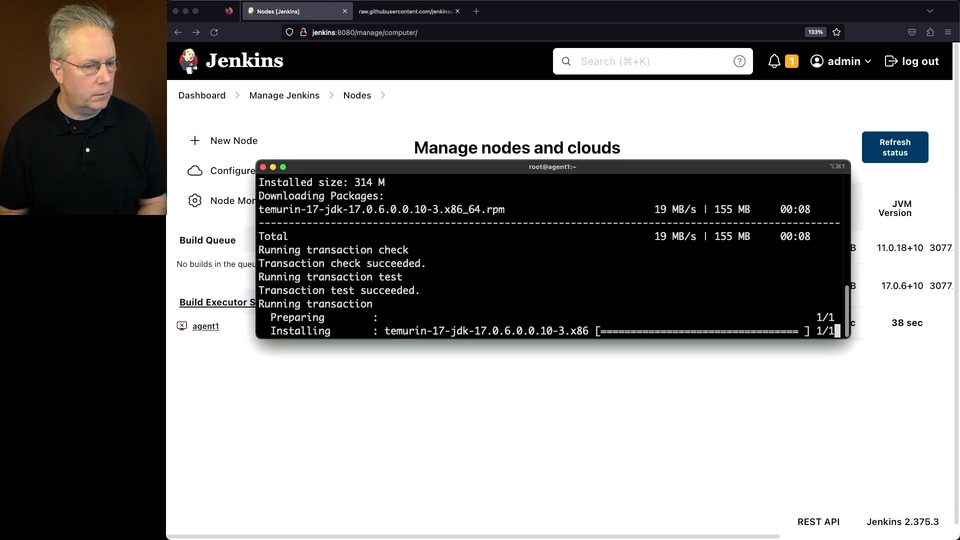
# Confirm java -version on agent1 reports 17.0.6 and return to the Jenkins nodes overview
pyautogui.write('java -version')
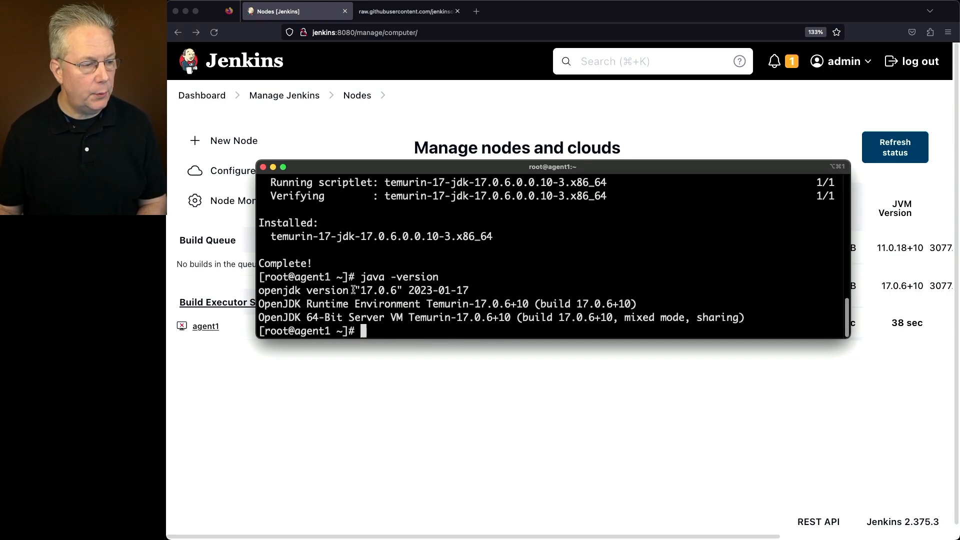
pyautogui.doubleClick(378, 290)
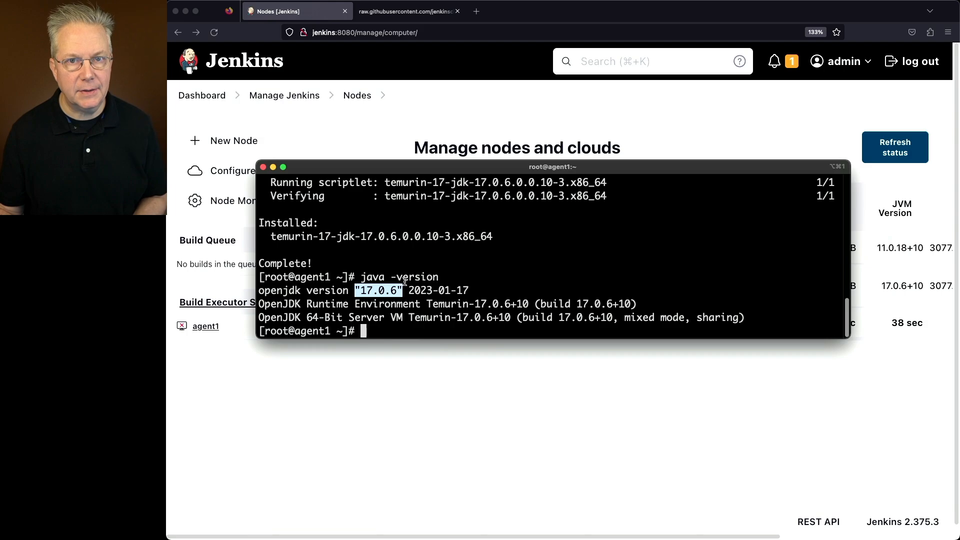
pyautogui.moveTo(495, 427)
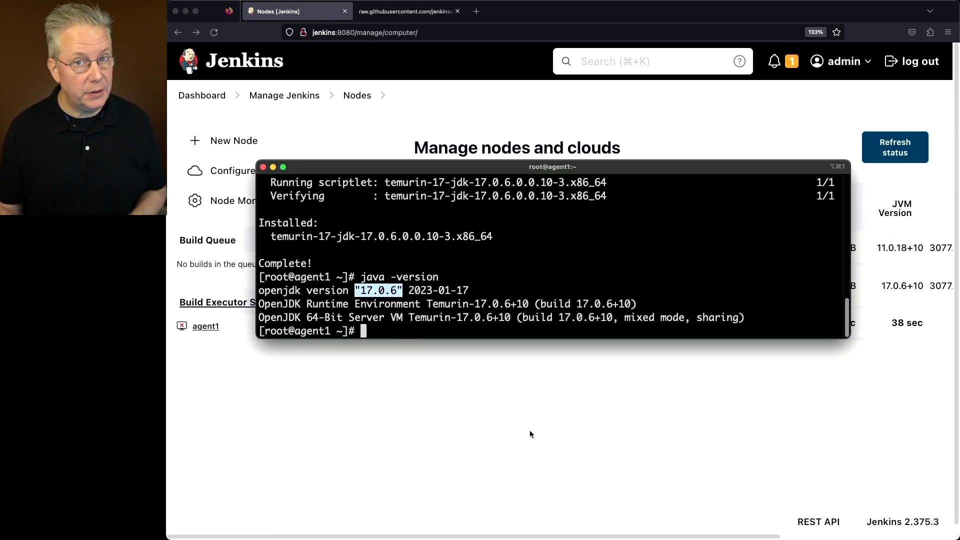
pyautogui.click(263, 167)
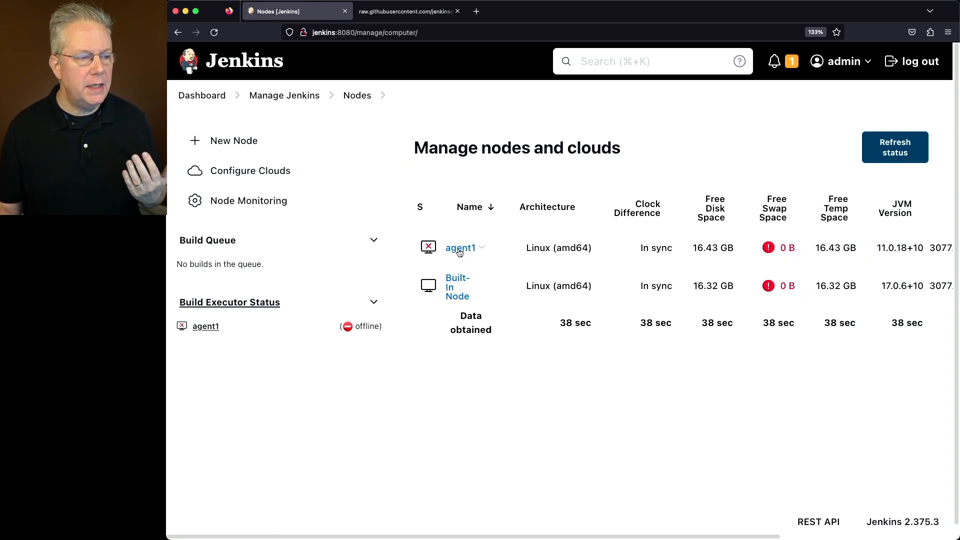
# Disconnect agent1 from its status page, confirm, and bring the node back online
pyautogui.click(460, 247)
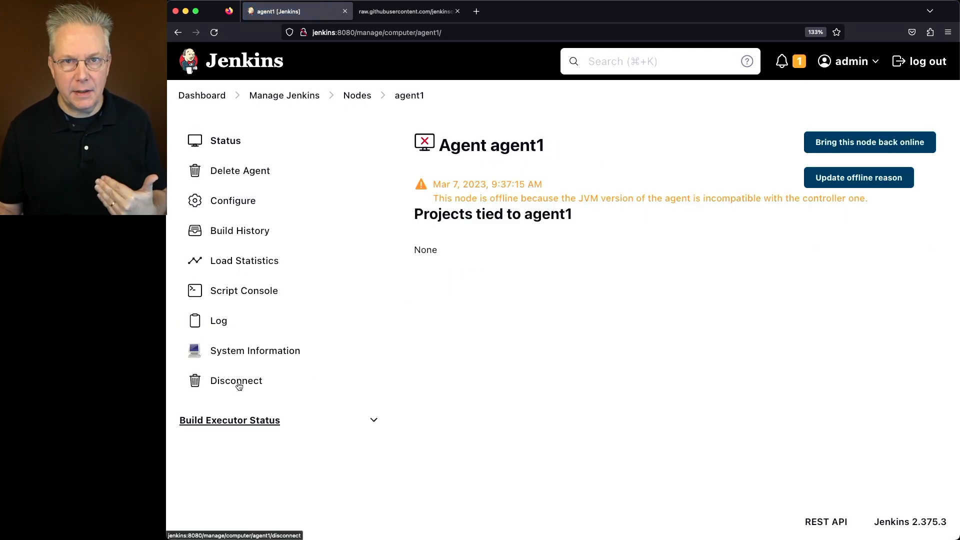
pyautogui.click(236, 380)
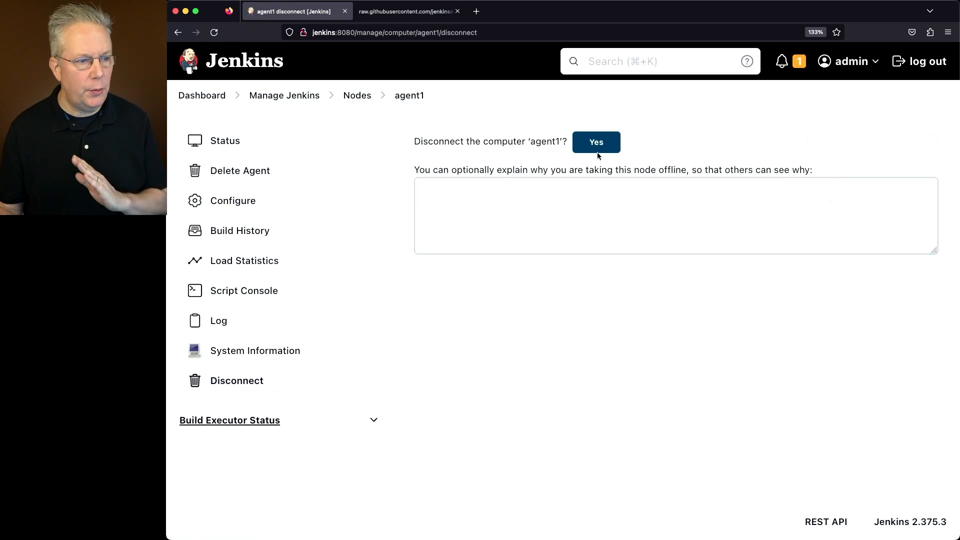
pyautogui.click(595, 142)
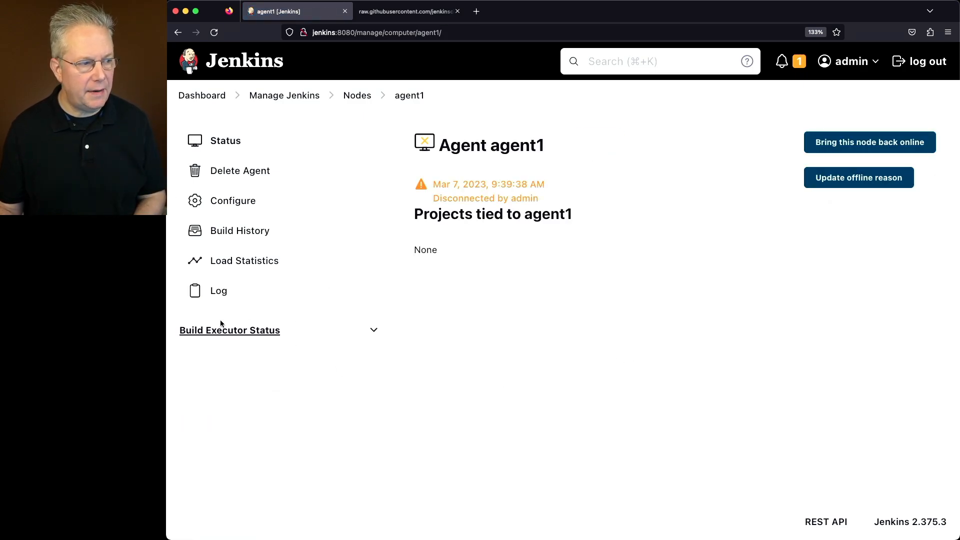
pyautogui.moveTo(346, 301)
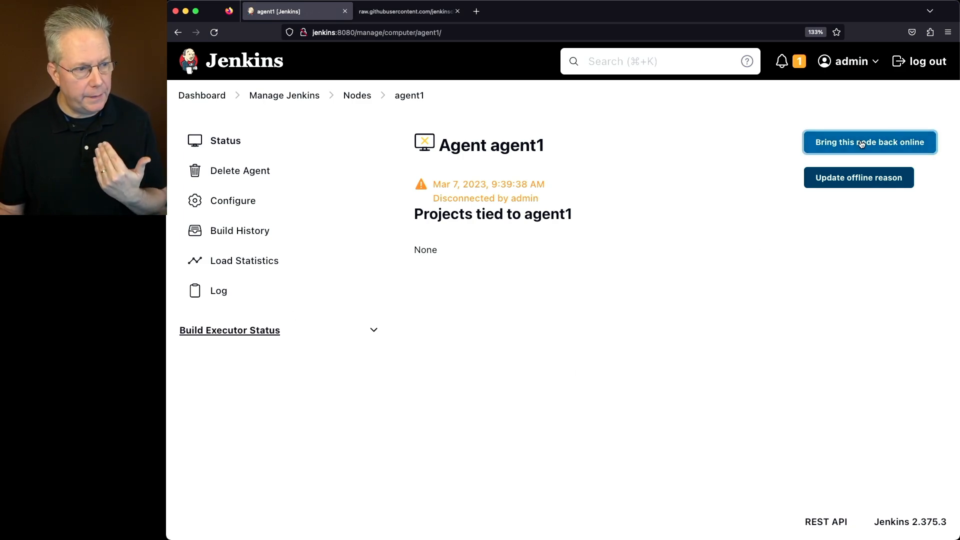
pyautogui.click(869, 142)
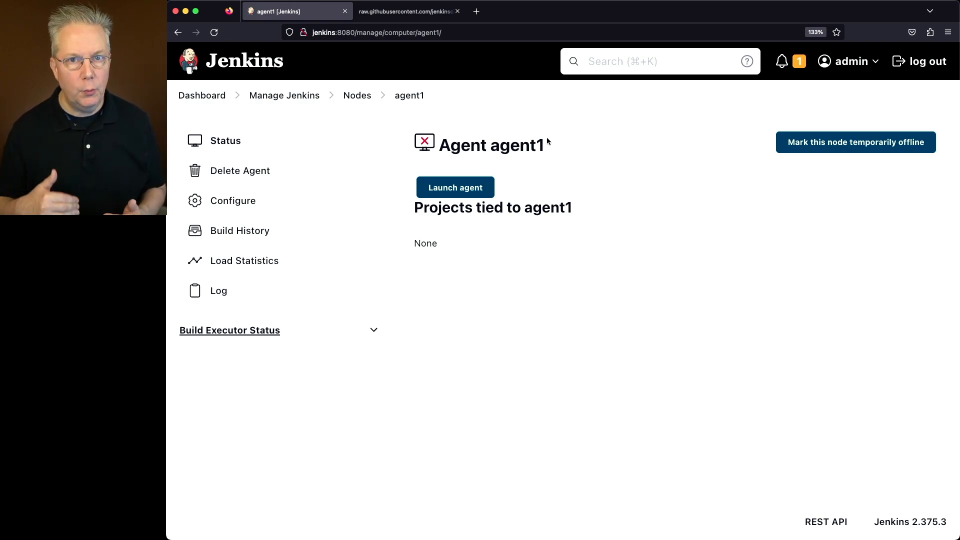
pyautogui.moveTo(523, 160)
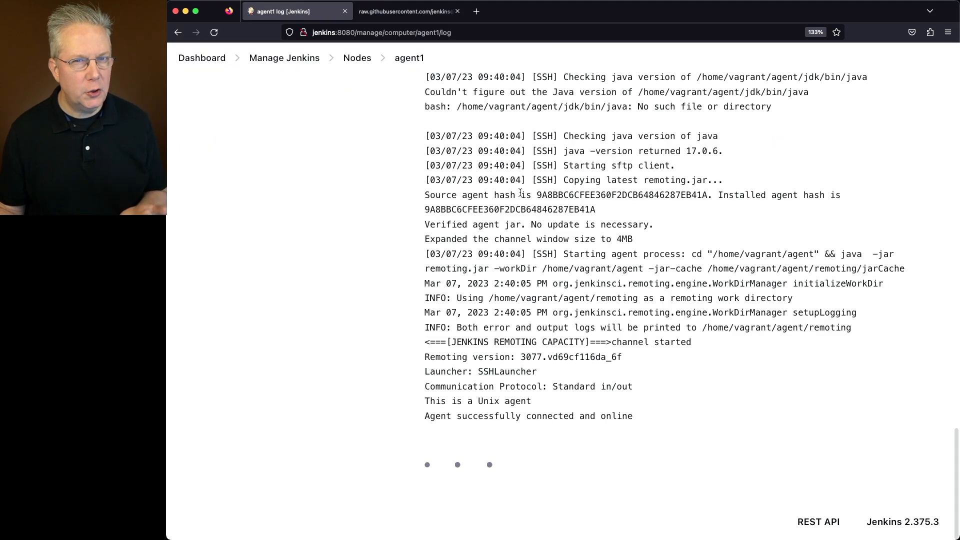
# Highlight the 'Agent successfully connected and online' log line and return to the Nodes overview showing JVM 17.0.6+10
pyautogui.moveTo(425, 416); pyautogui.dragTo(632, 416)
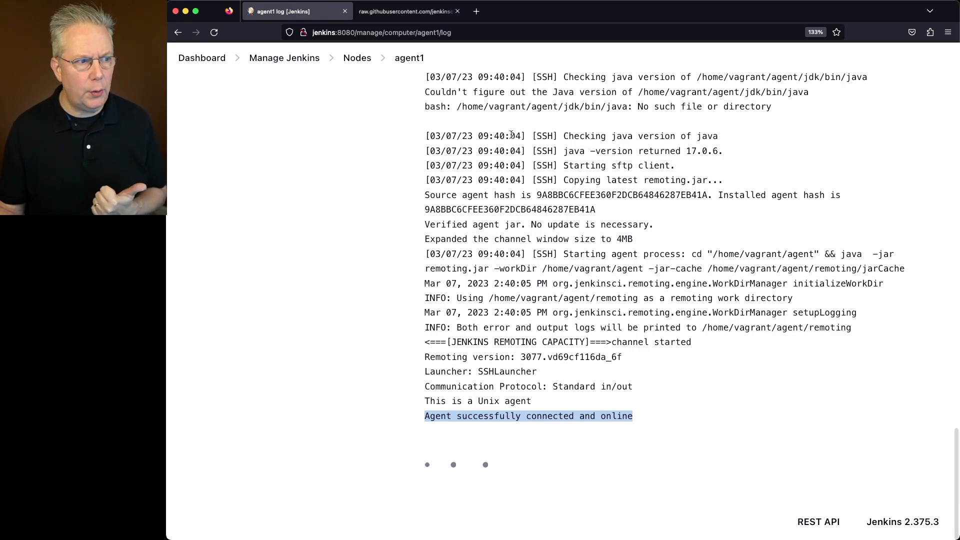
pyautogui.moveTo(357, 58)
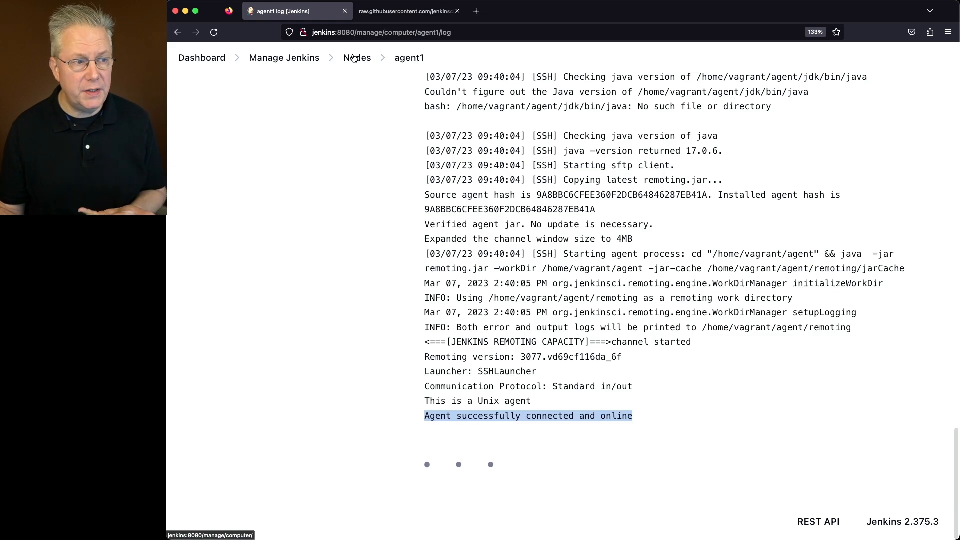
pyautogui.click(357, 58)
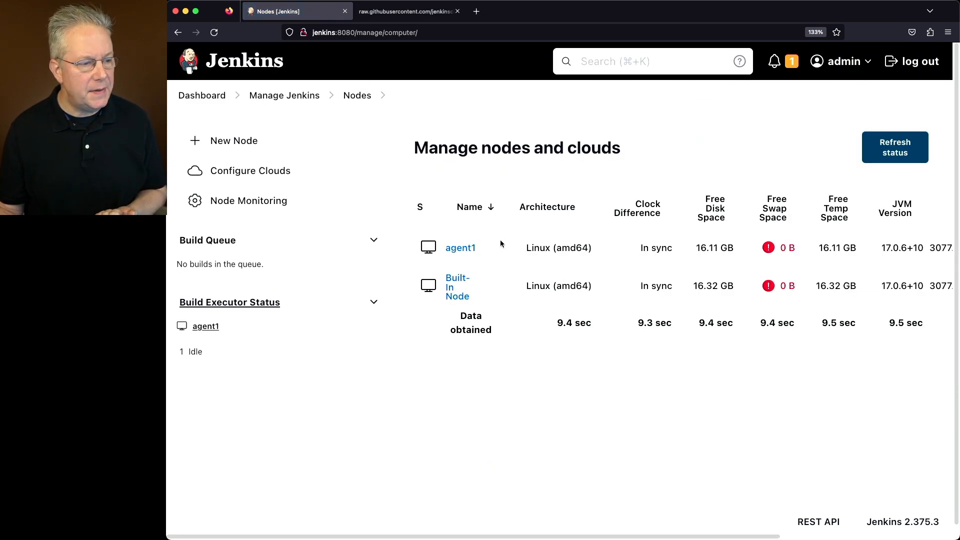
pyautogui.moveTo(576, 420)
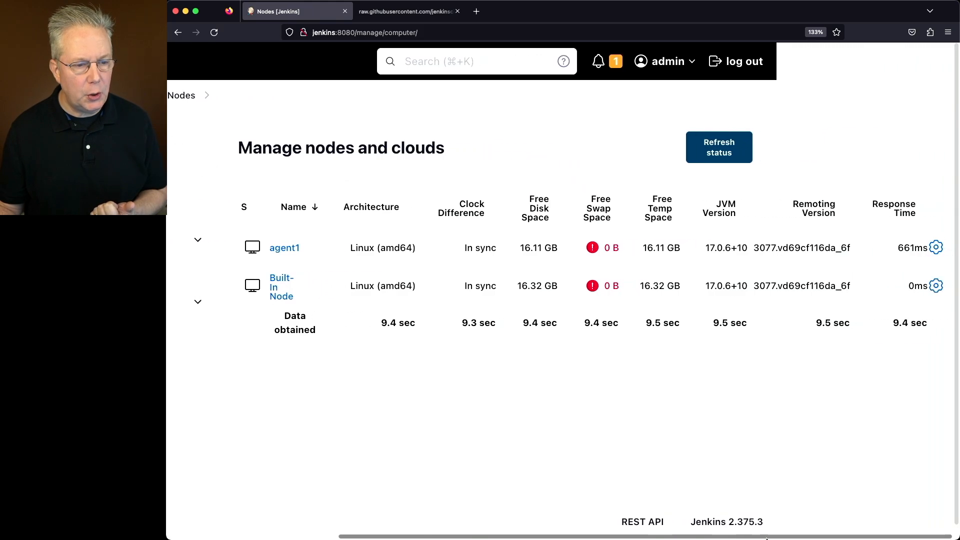
pyautogui.moveTo(729, 234)
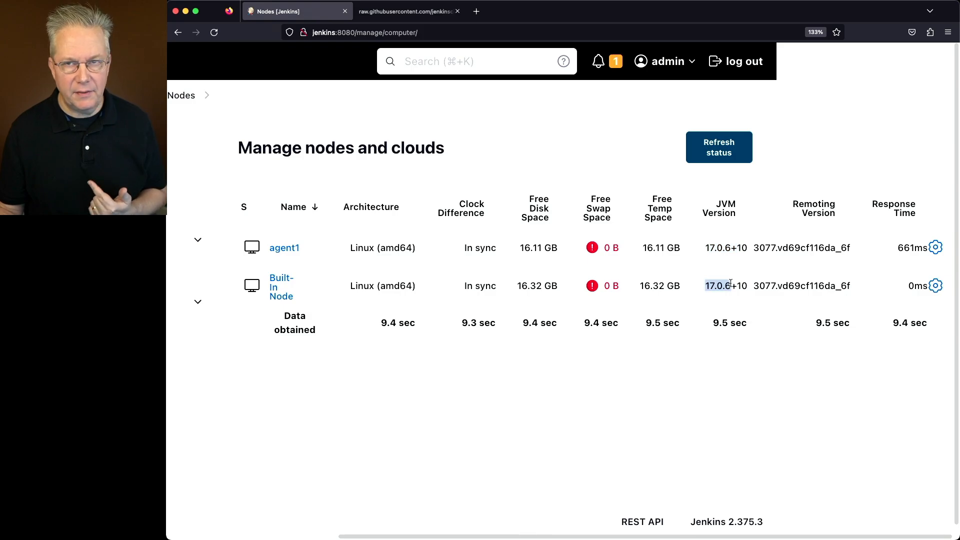
pyautogui.moveTo(474, 456)
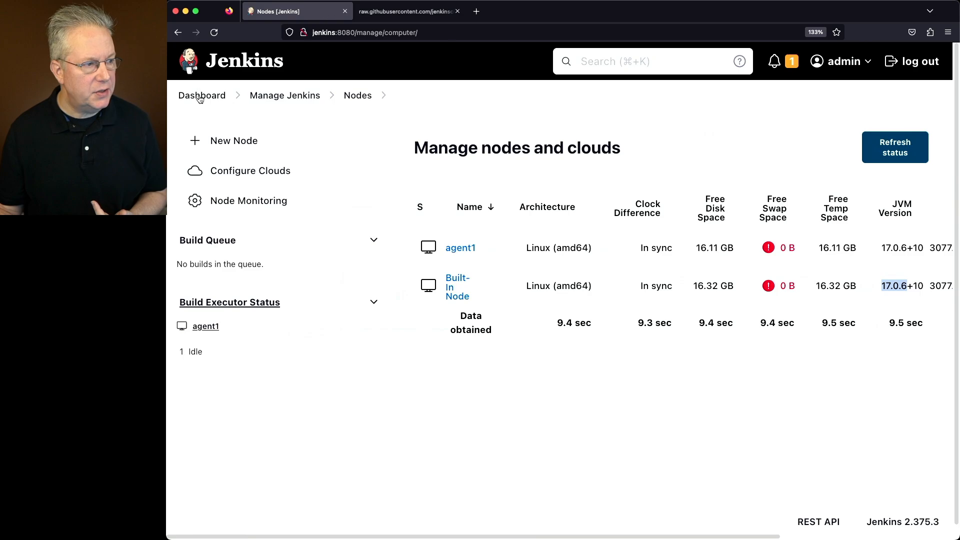
# Navigate via the dashboard and Manage Jenkins to the controller's System Information showing Java 17.0.6+10
pyautogui.click(201, 96)
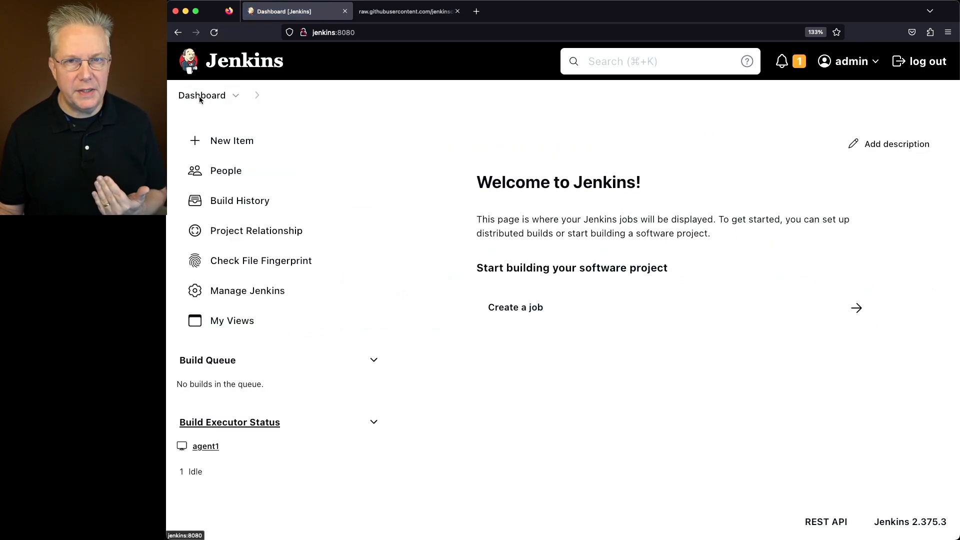
pyautogui.moveTo(230, 422)
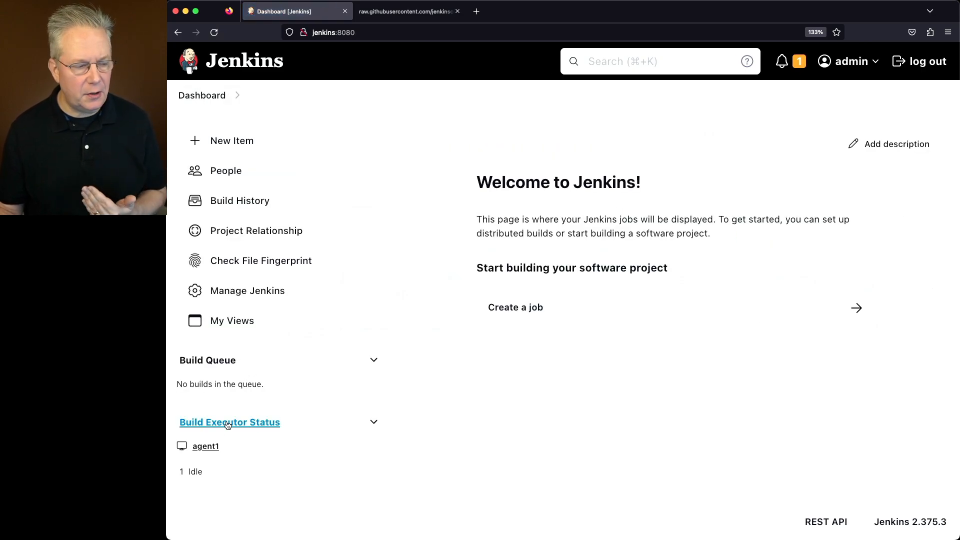
pyautogui.click(205, 446)
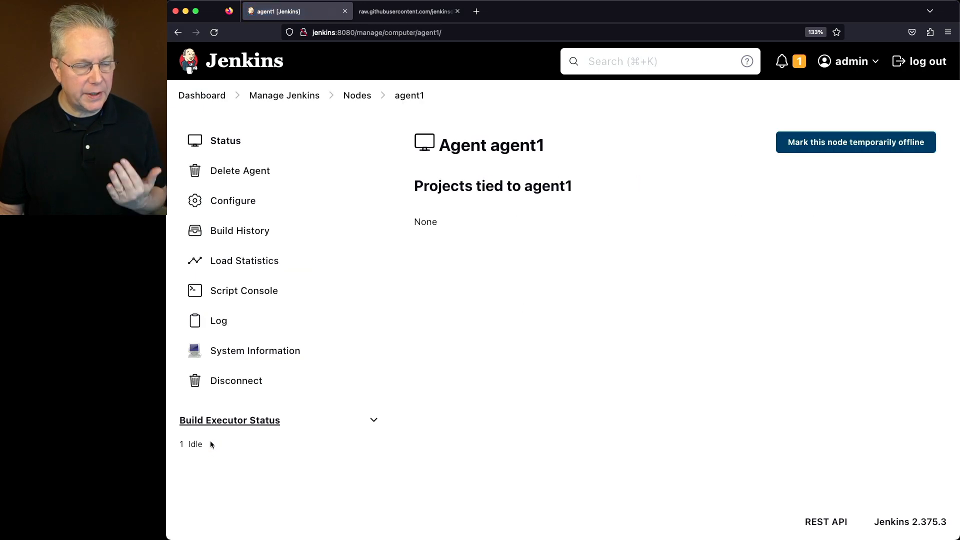
pyautogui.click(236, 380)
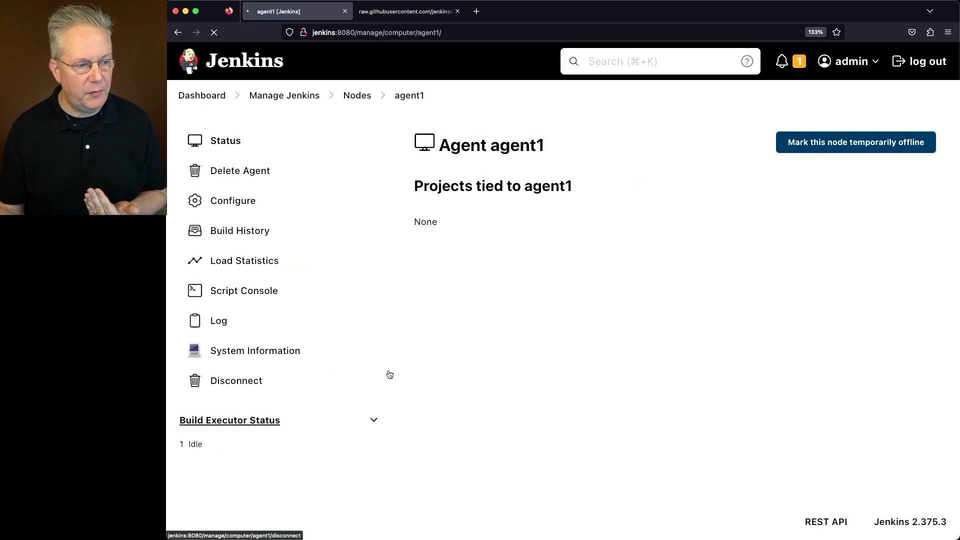
pyautogui.click(255, 350)
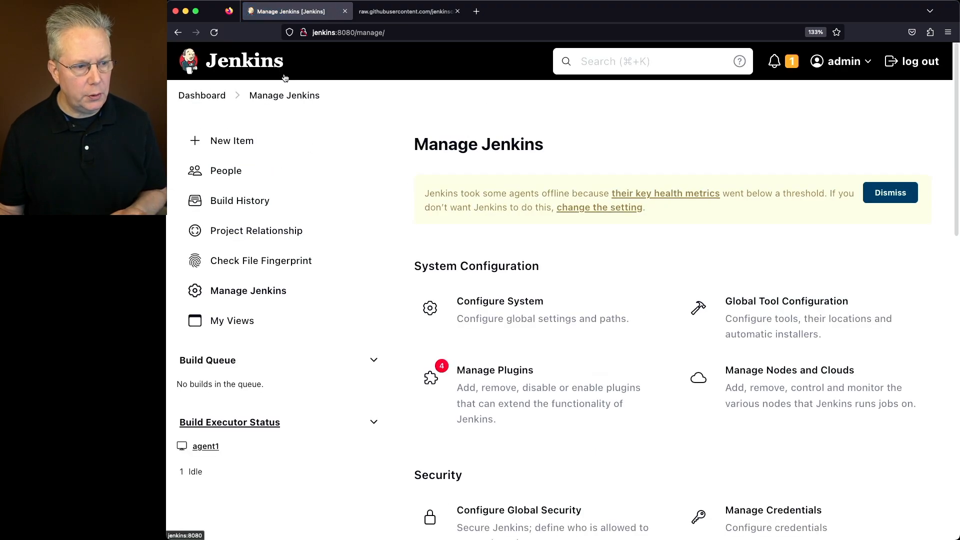
pyautogui.scroll(-3)
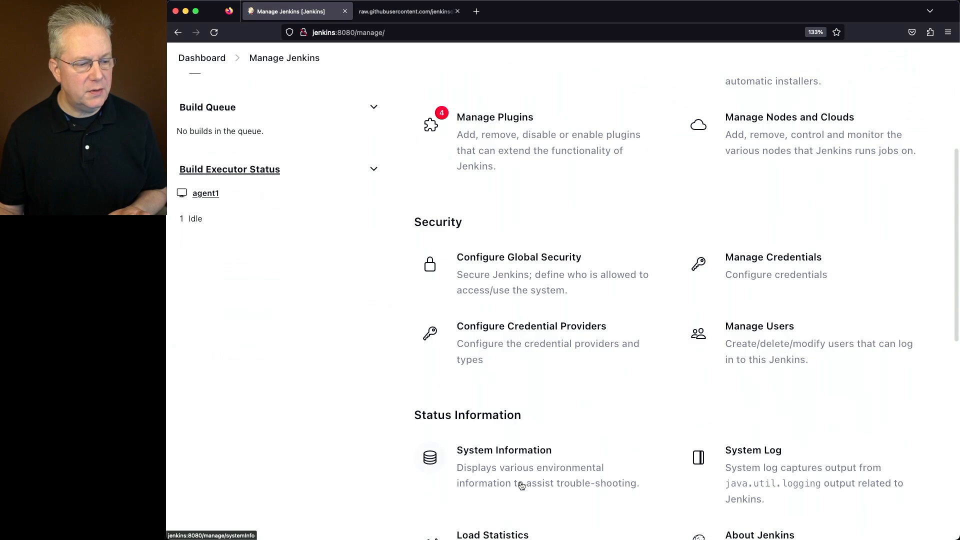
pyautogui.click(504, 450)
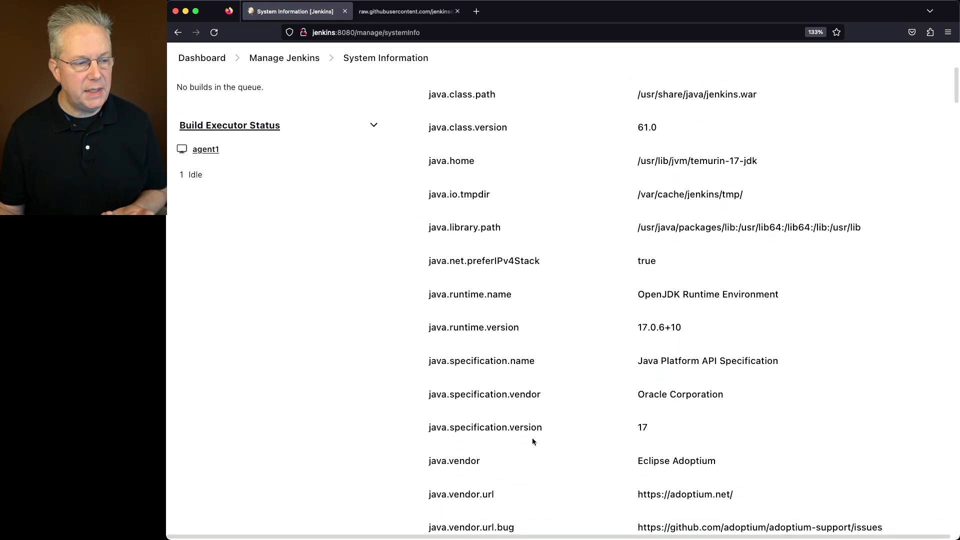